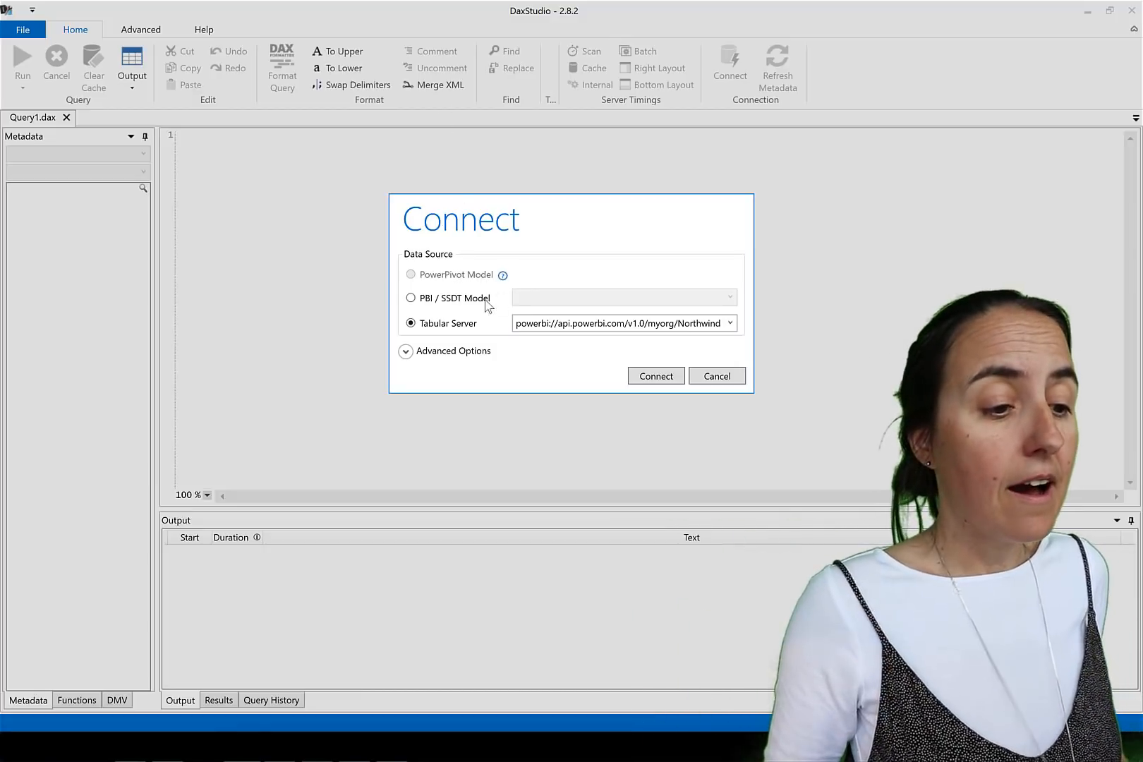
Connect to the open PBI / SSDT model Northwind Power BI final report-ODATA
left_click(411, 297)
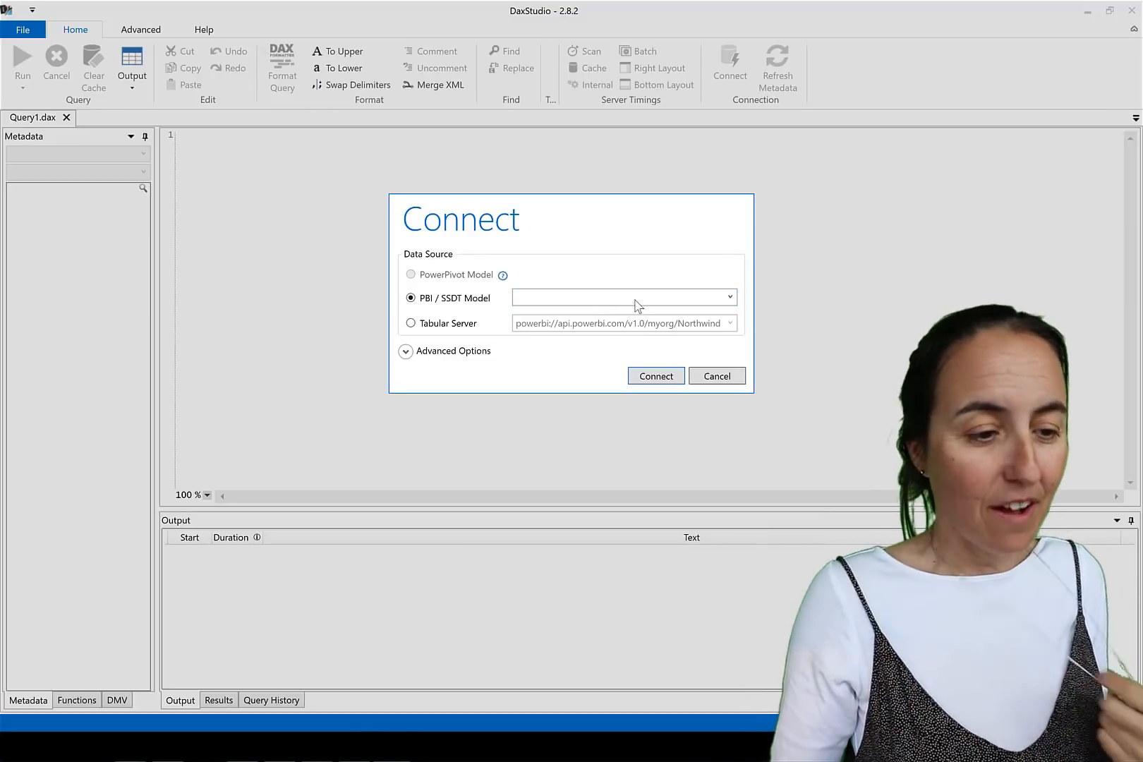
left_click(729, 298)
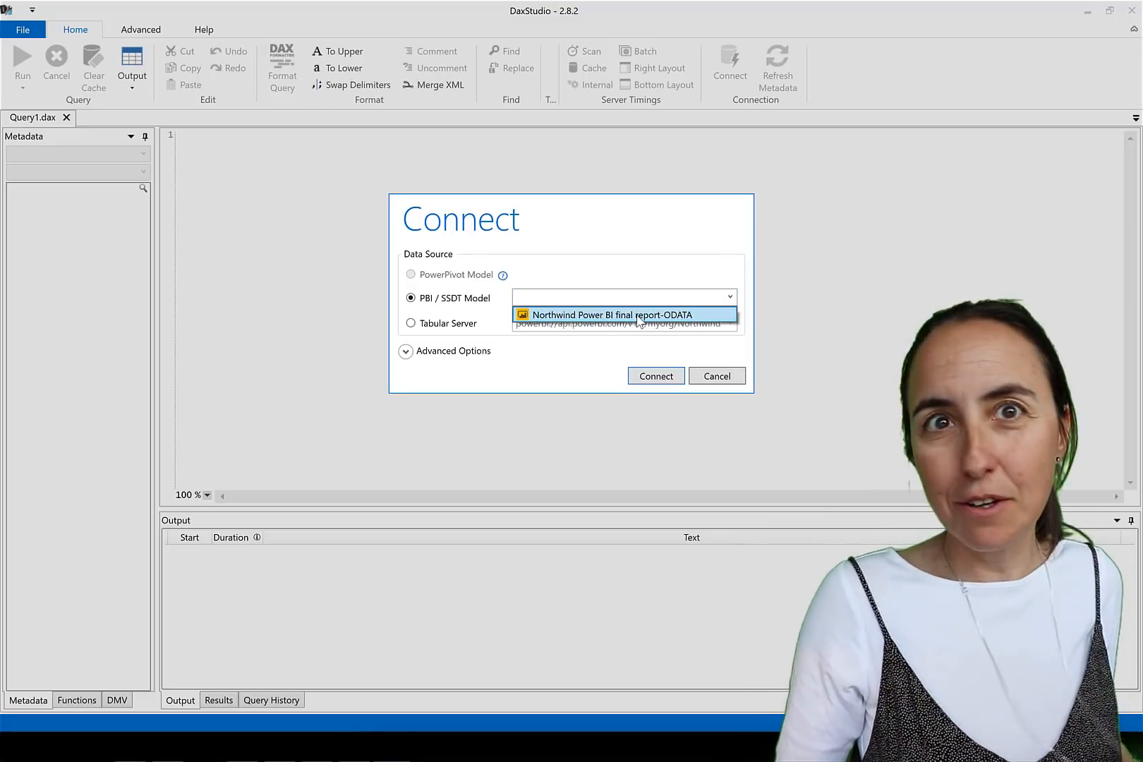
left_click(609, 315)
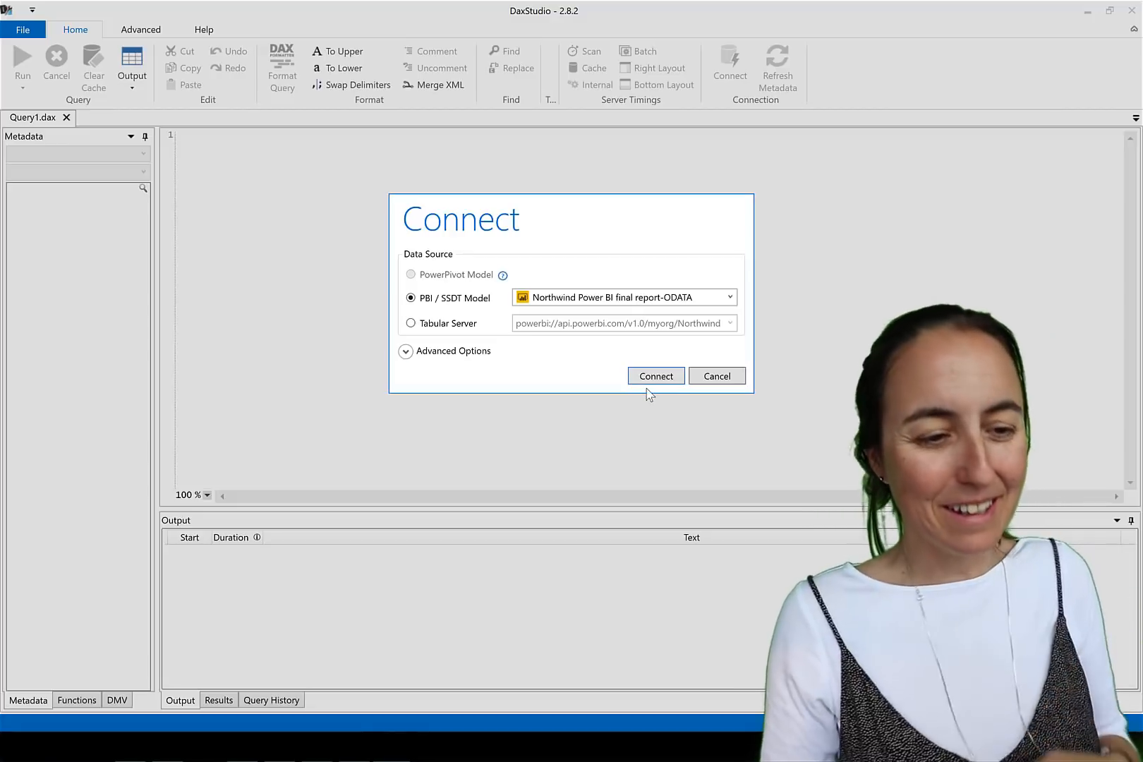
left_click(657, 376)
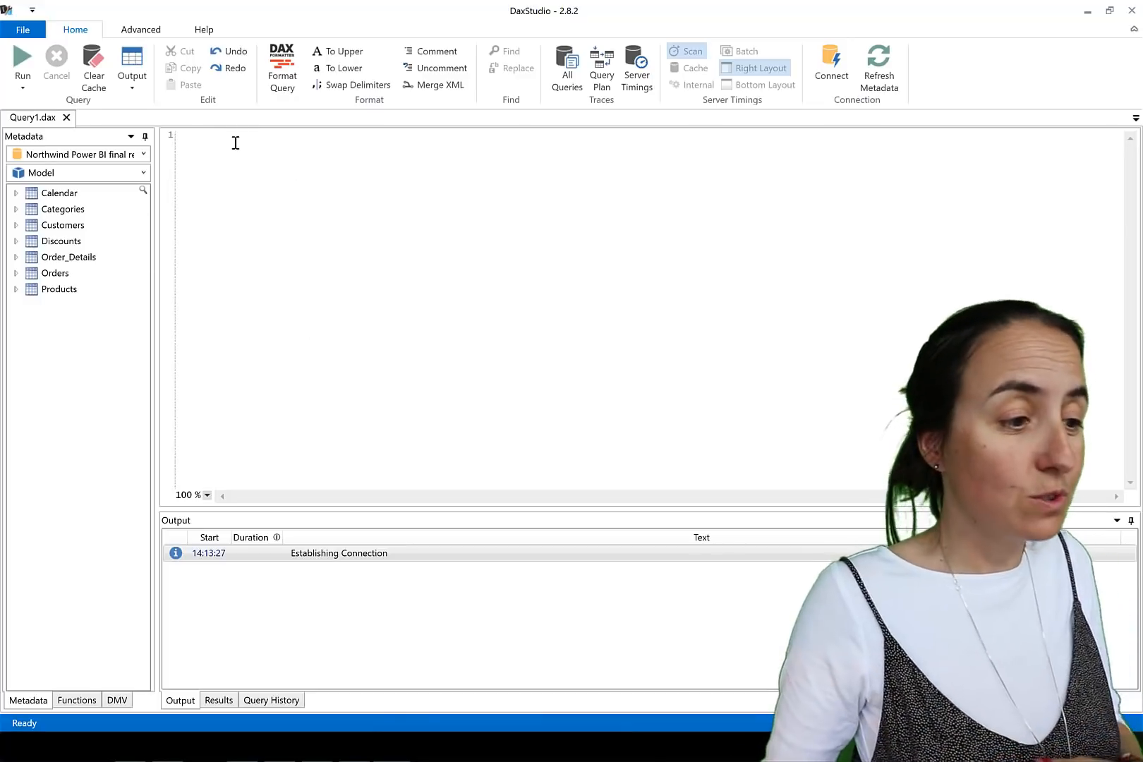
Run EVALUATE Products and switch the output destination from the grid to File
type("ev")
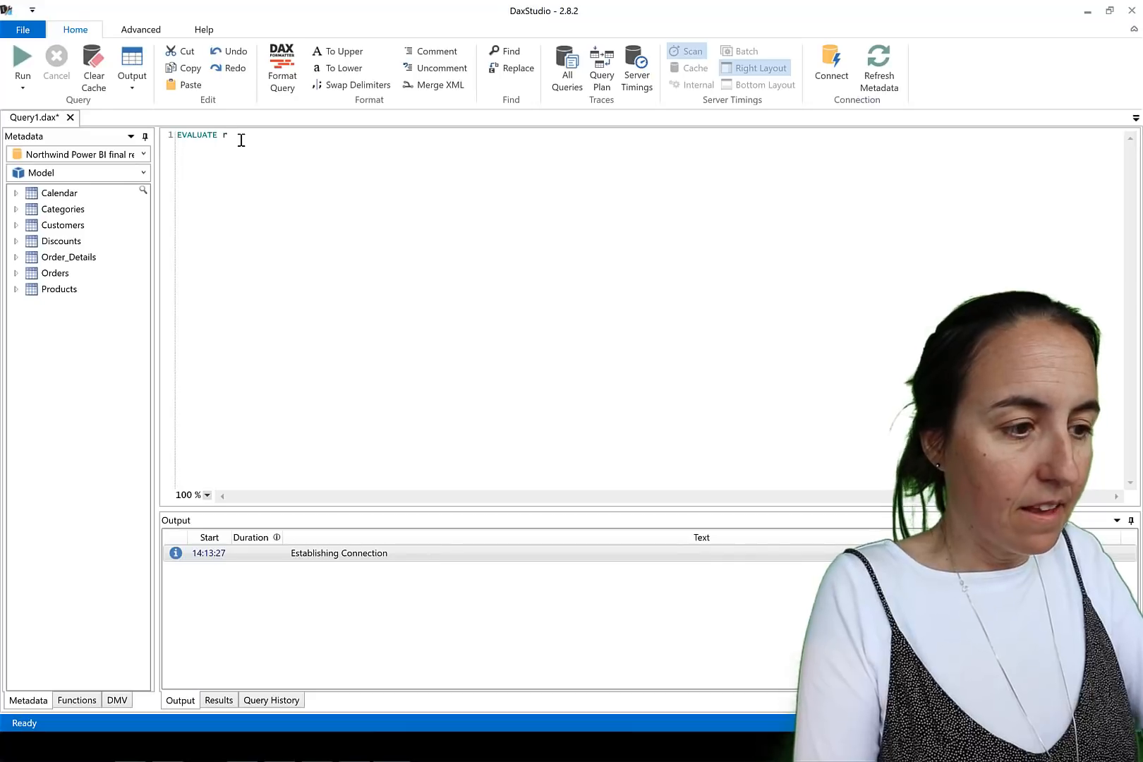
type("Products")
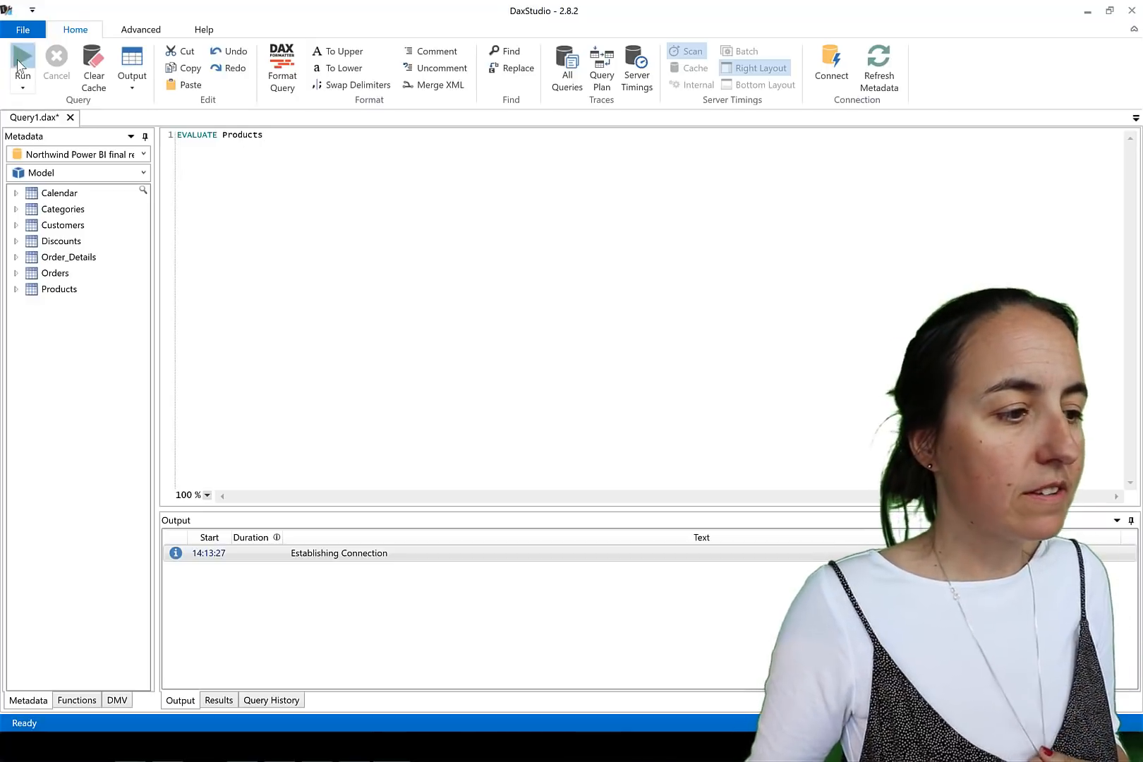
left_click(23, 57)
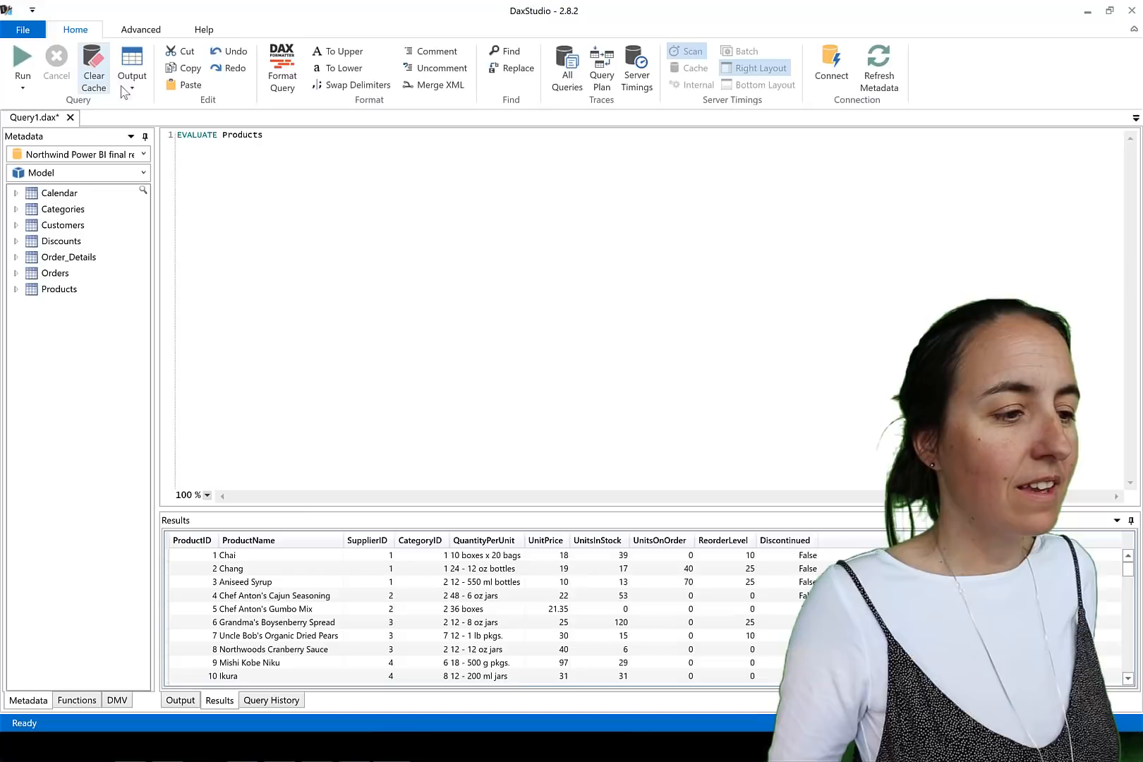
left_click(132, 88)
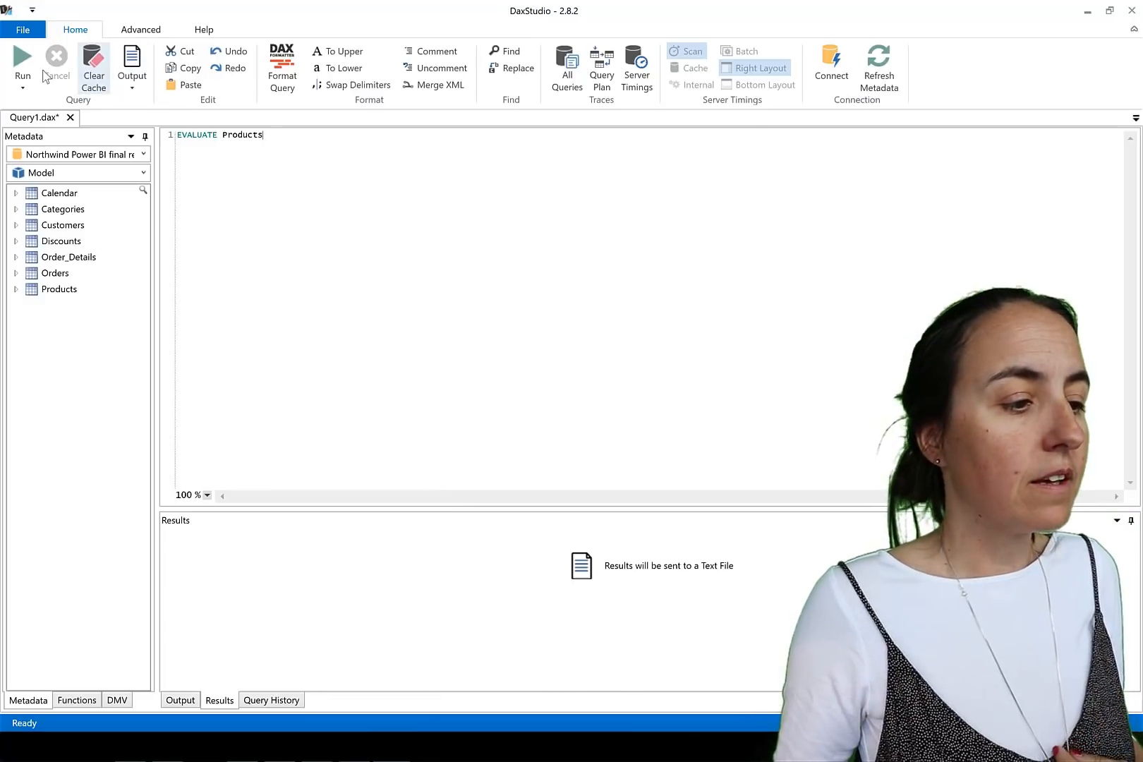
Rerun the query and save the 77 rows as comma-separated Products.csv in the export folder
left_click(22, 60)
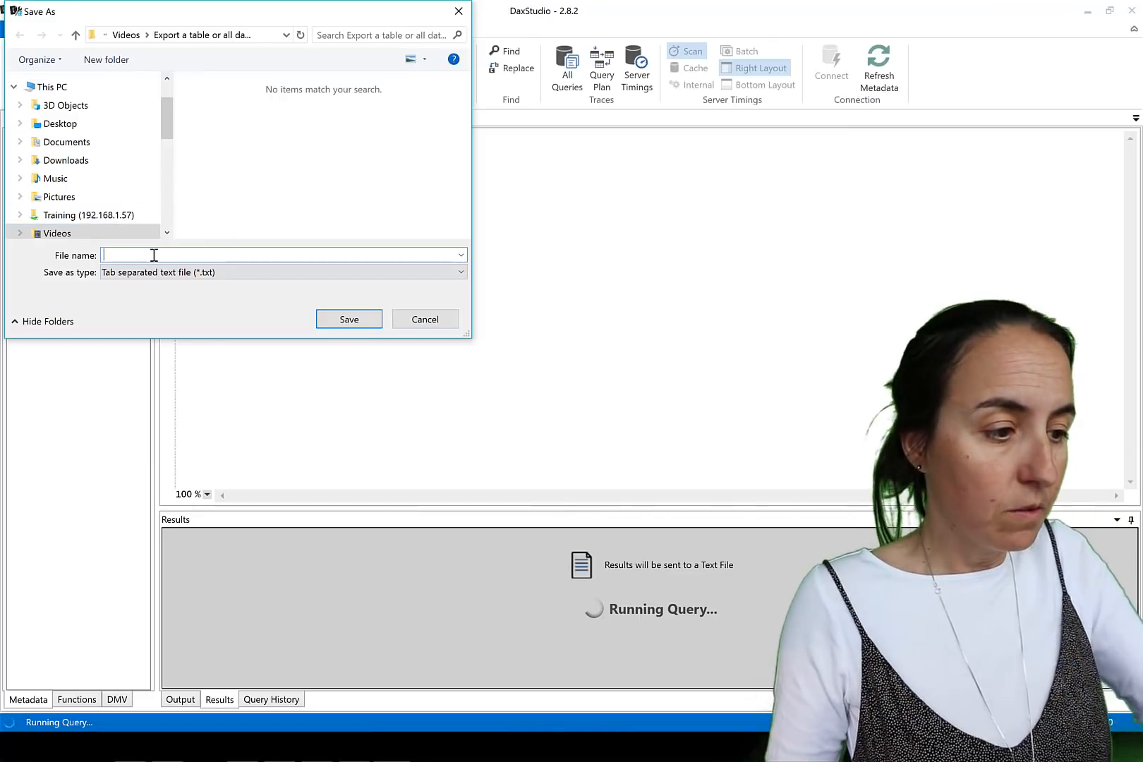
type("Products.csv")
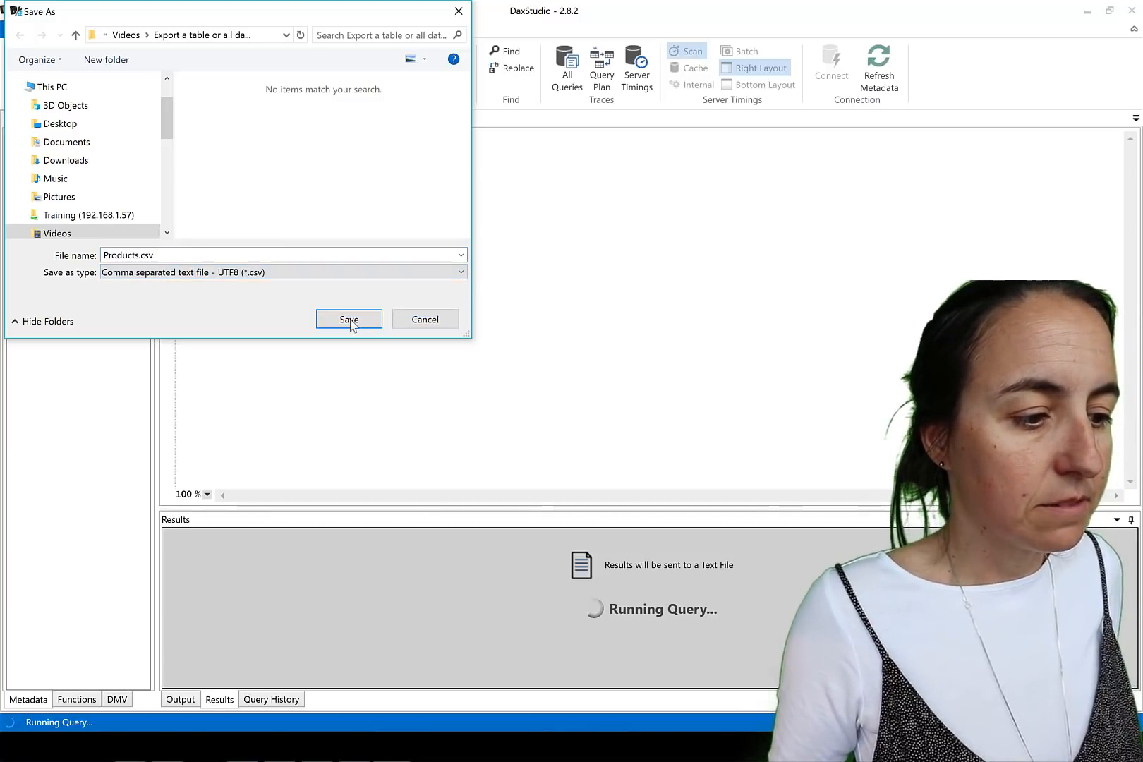
left_click(349, 318)
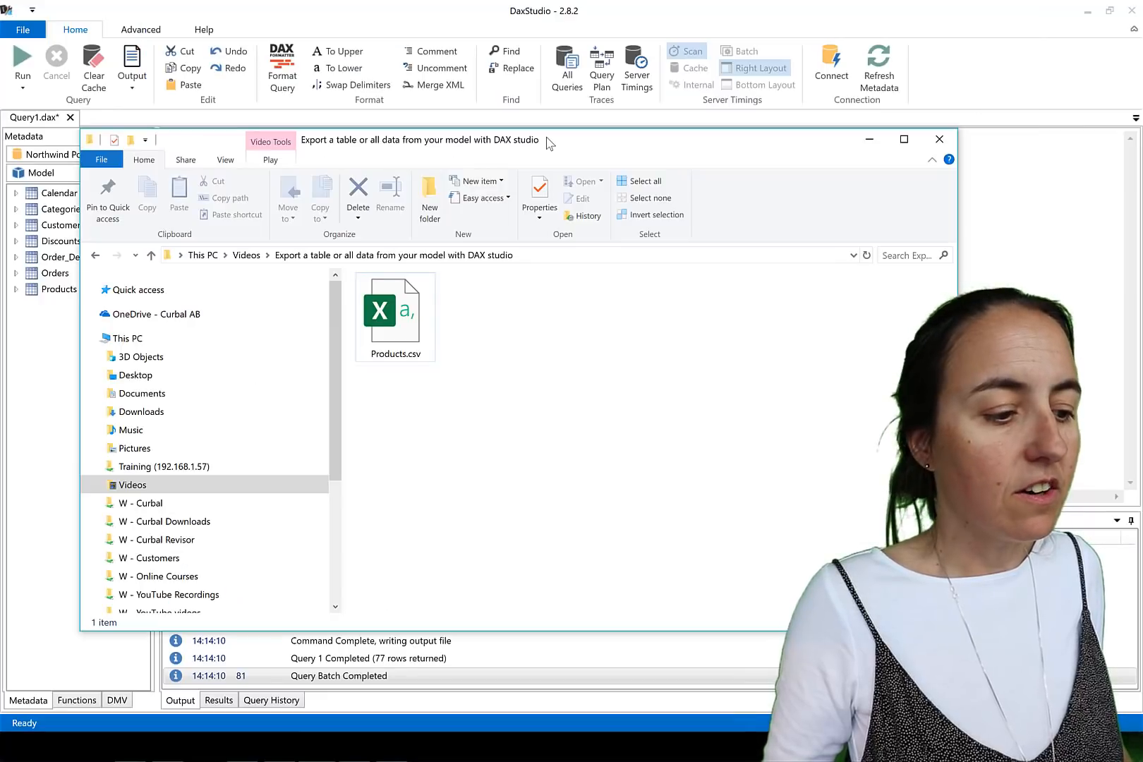
Open the exported Products.csv from File Explorer in Excel to review its data
left_click(393, 314)
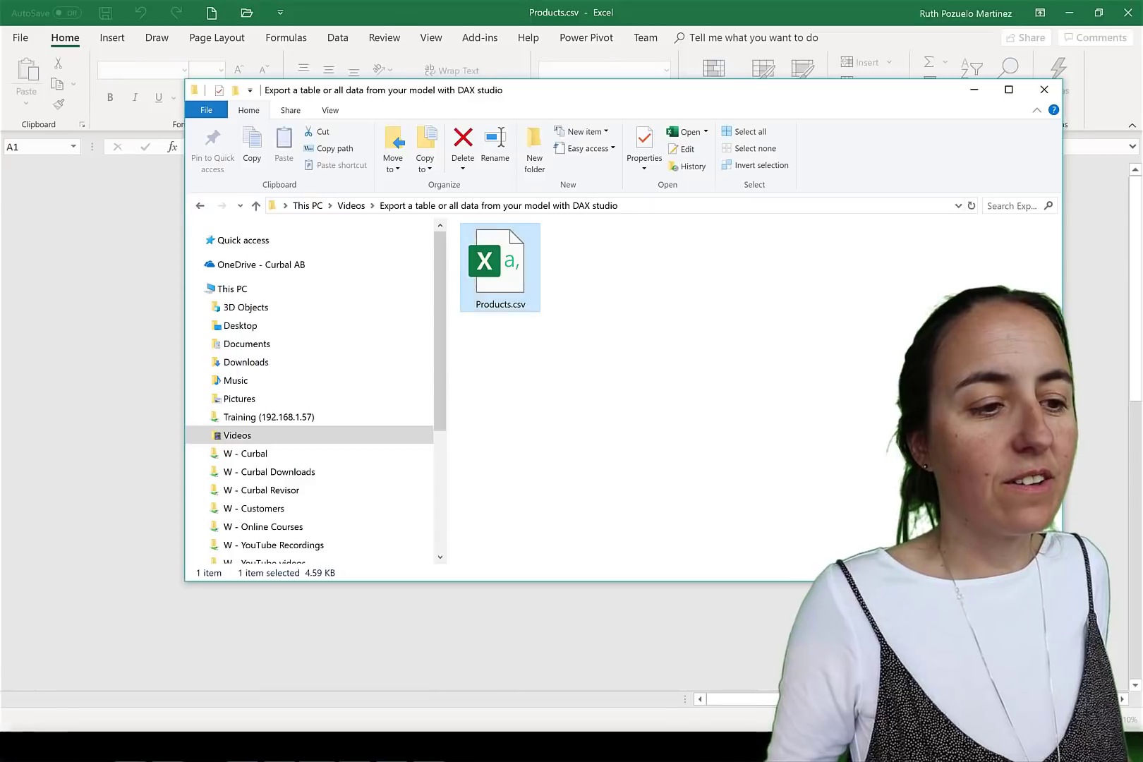
double_click(499, 261)
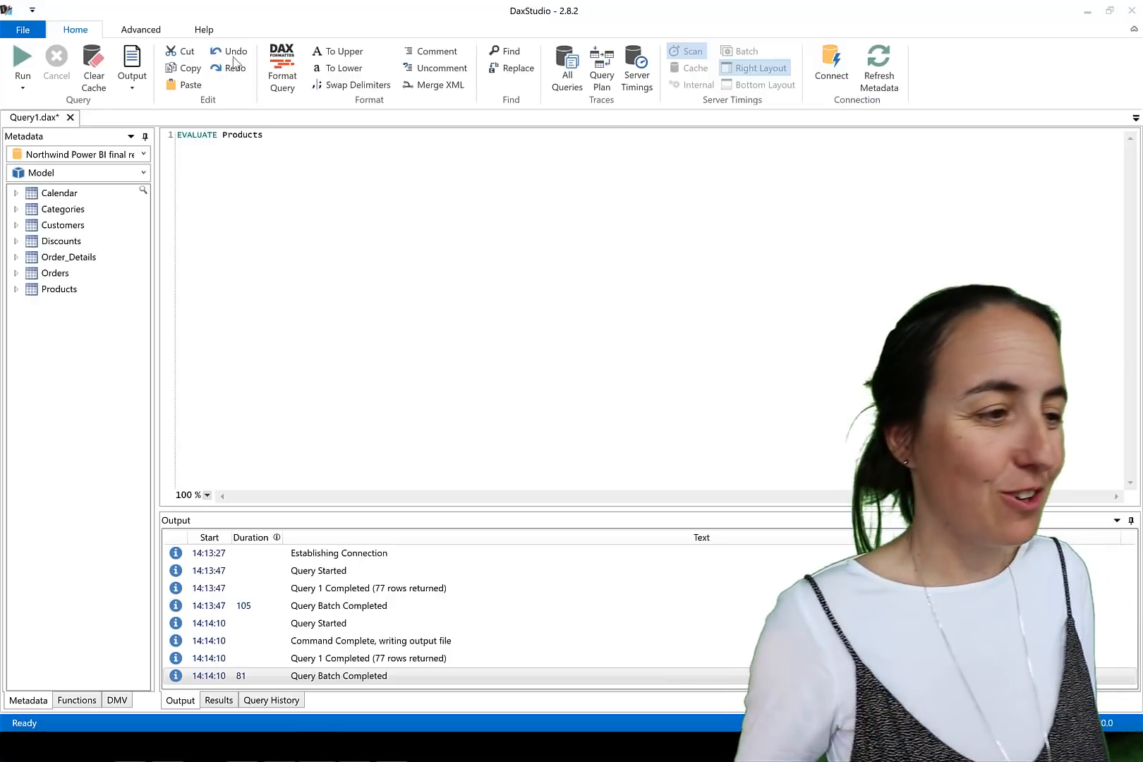
Enable the Show Export All Data button in Options > Advanced and return to the query
left_click(26, 30)
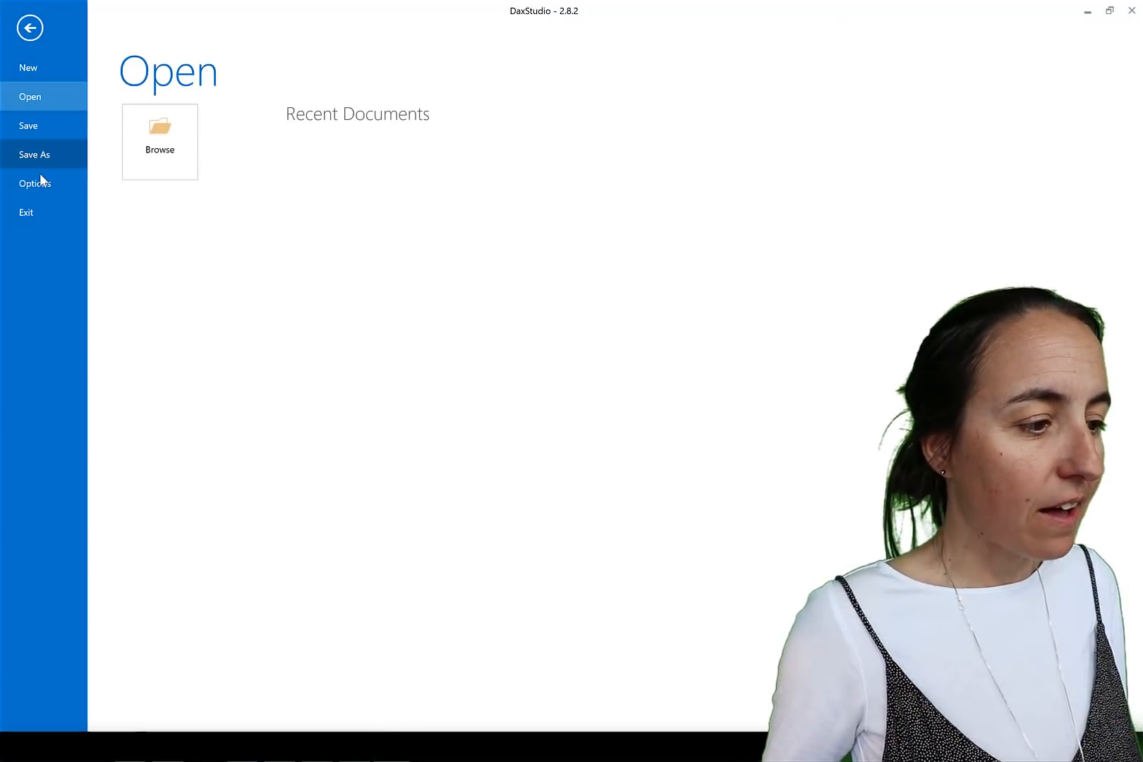
left_click(34, 184)
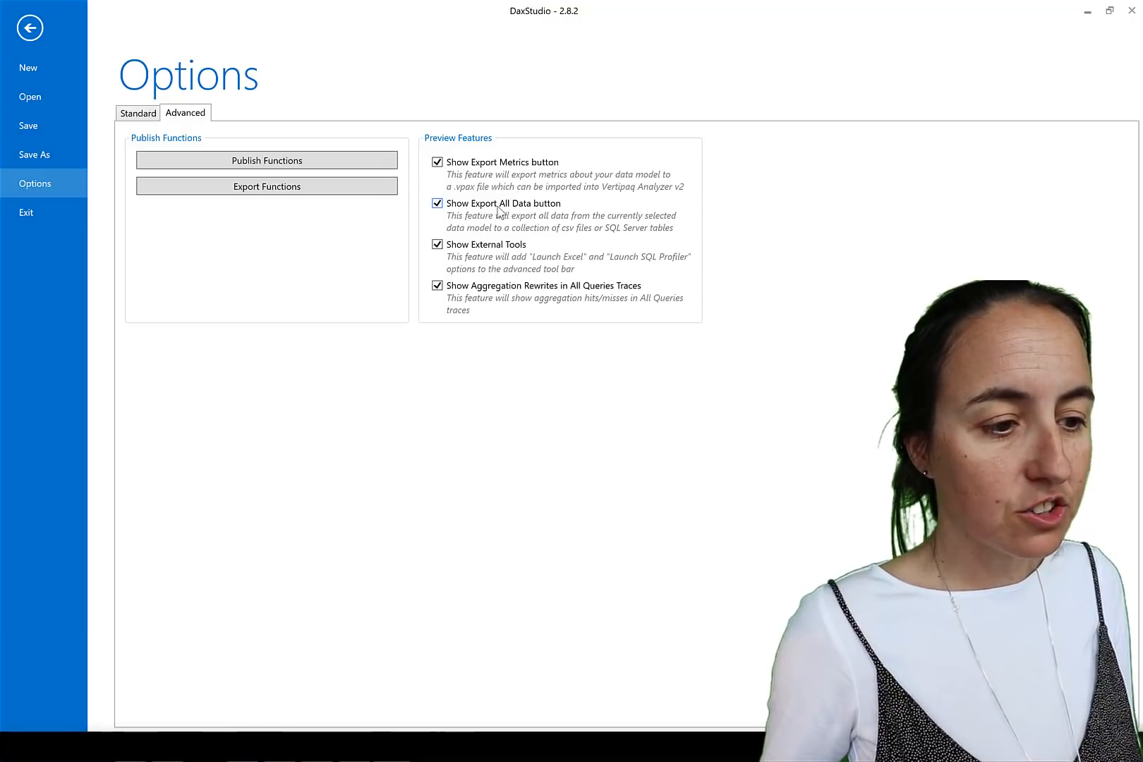
mouse_move(546, 218)
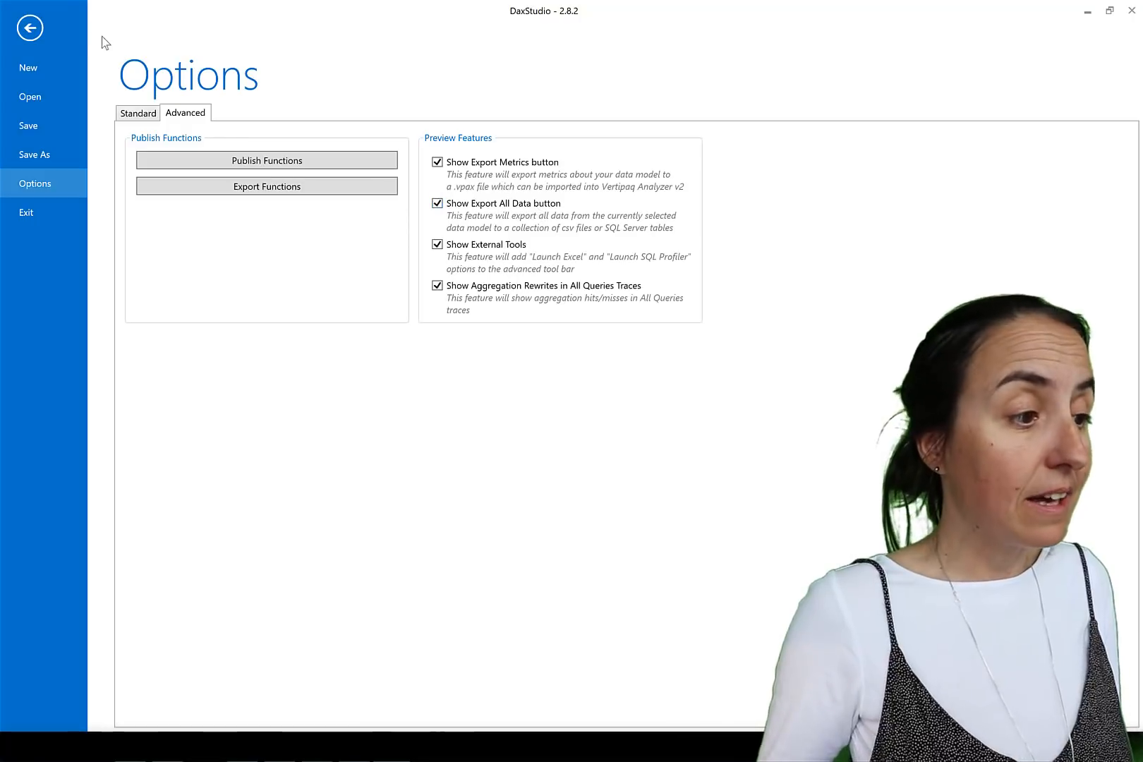
left_click(31, 30)
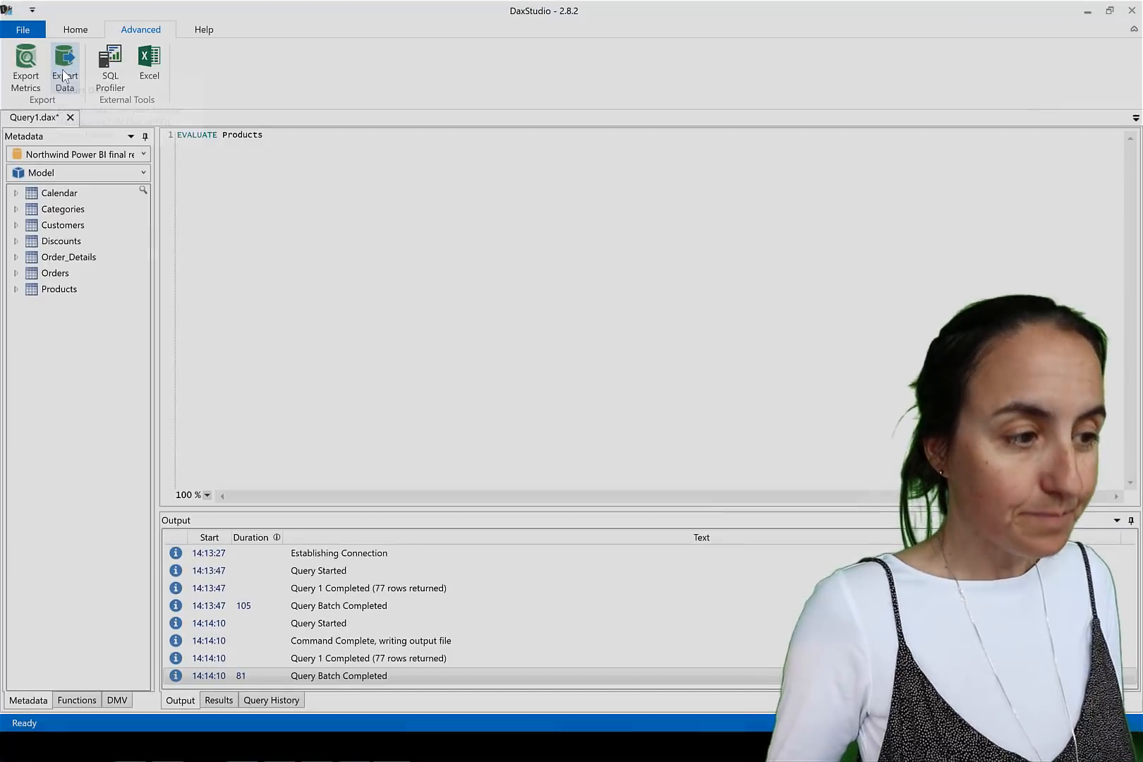
Set Export Data to CSV with the Desktop Download folder as output and export all seven tables
left_click(64, 64)
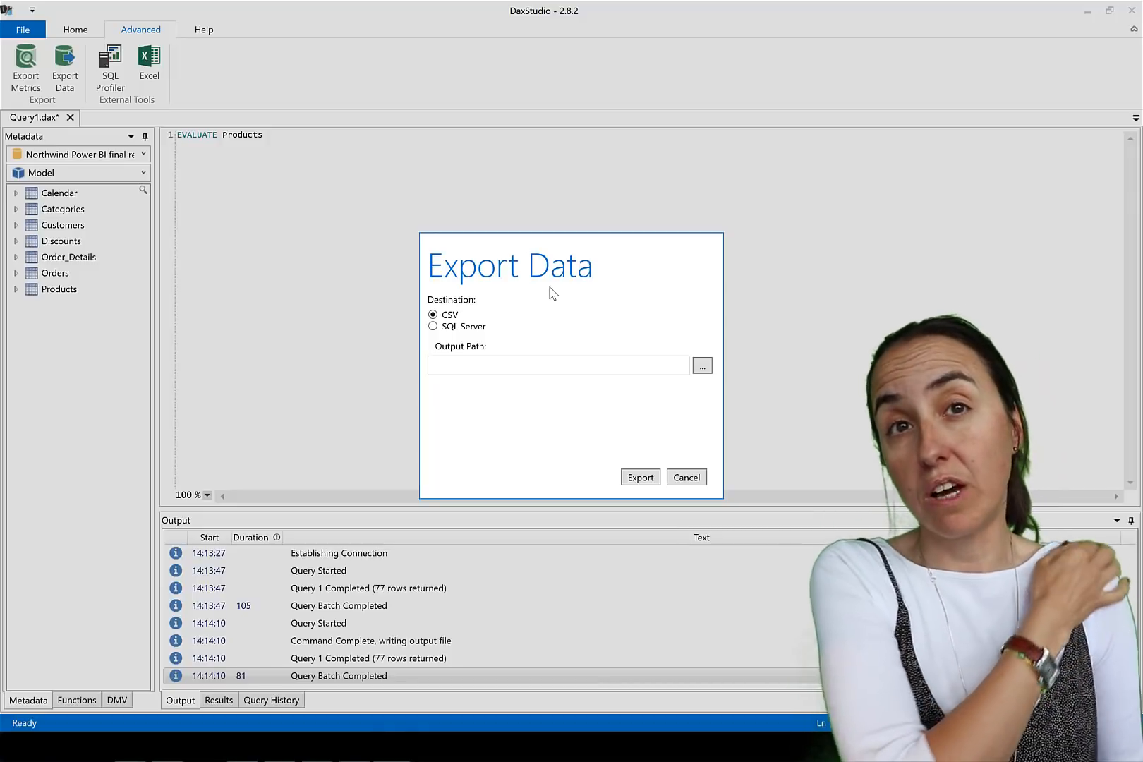
mouse_move(757, 88)
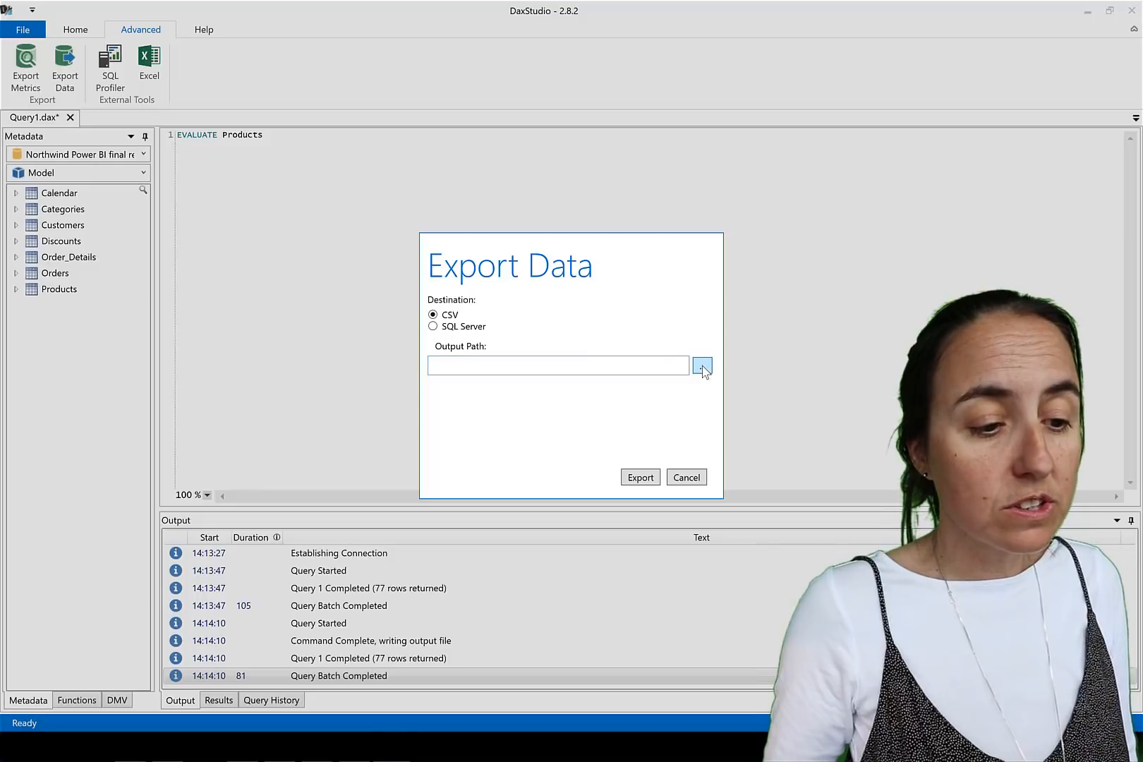
left_click(702, 367)
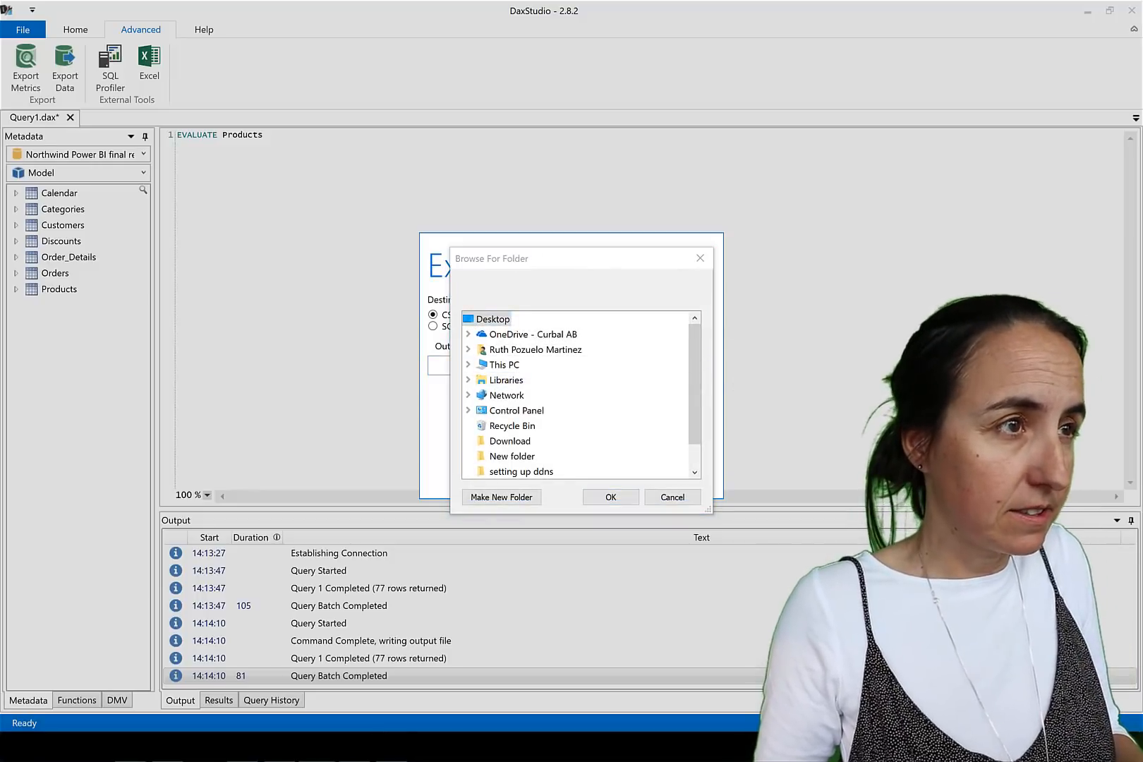
mouse_move(509, 399)
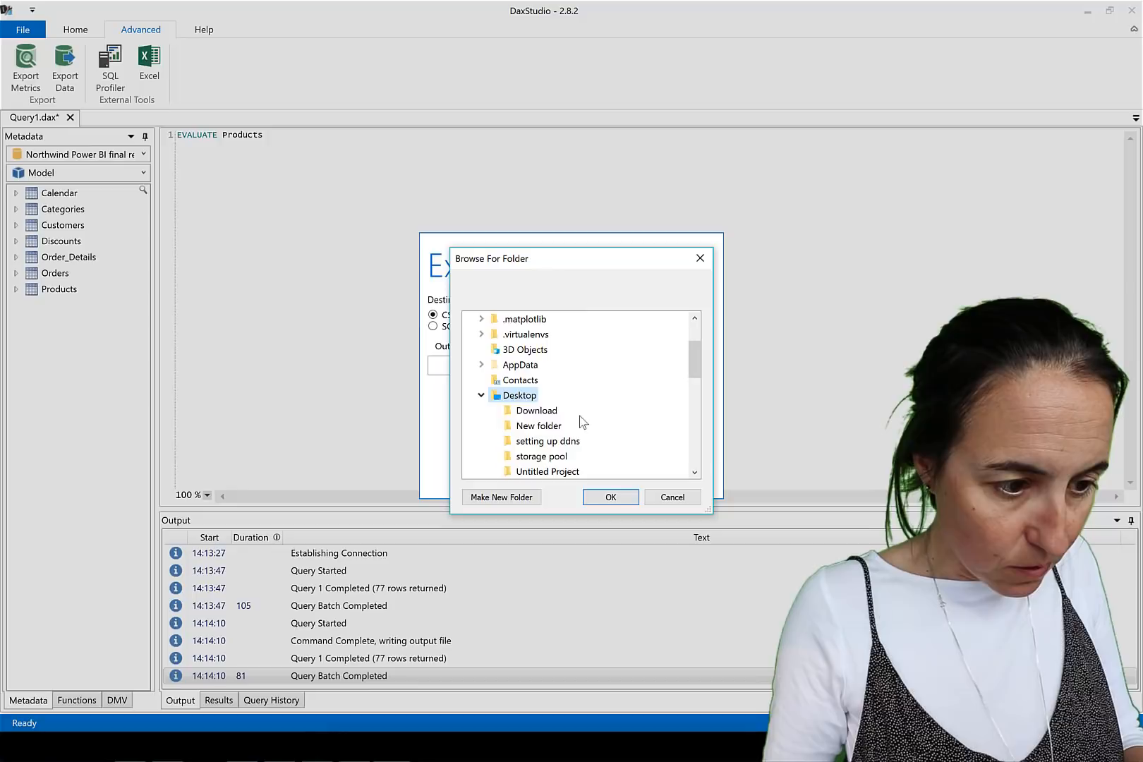
left_click(537, 411)
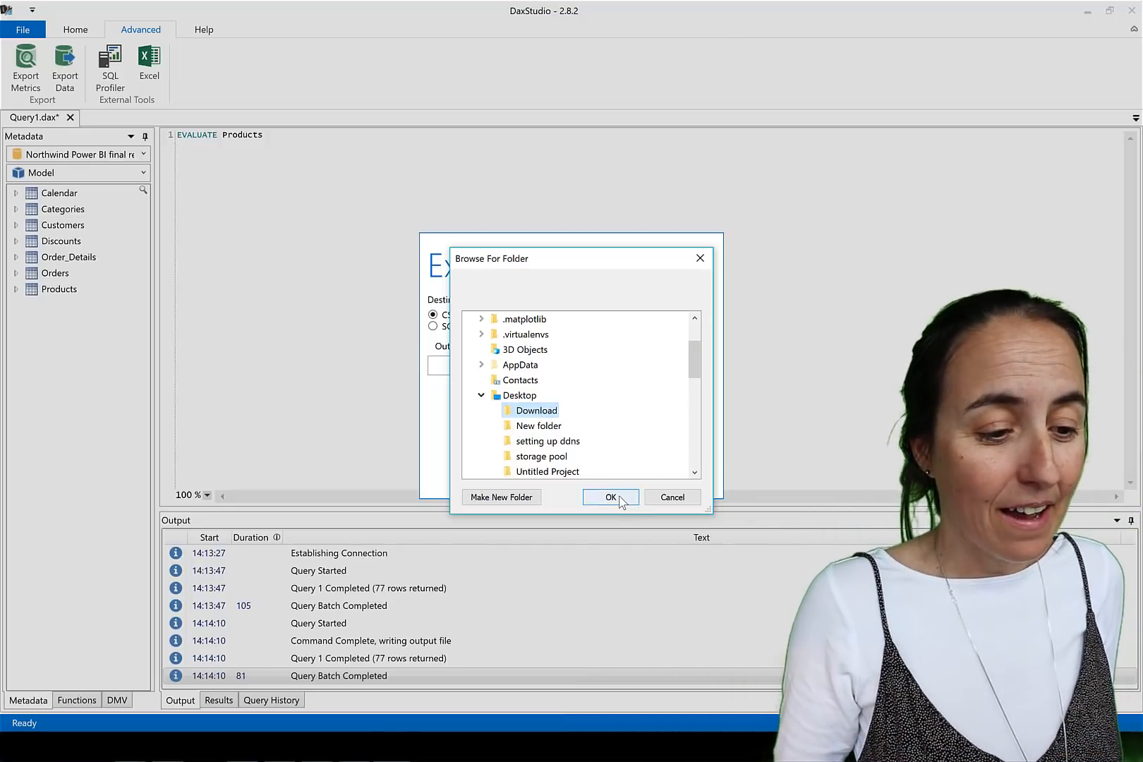
left_click(610, 497)
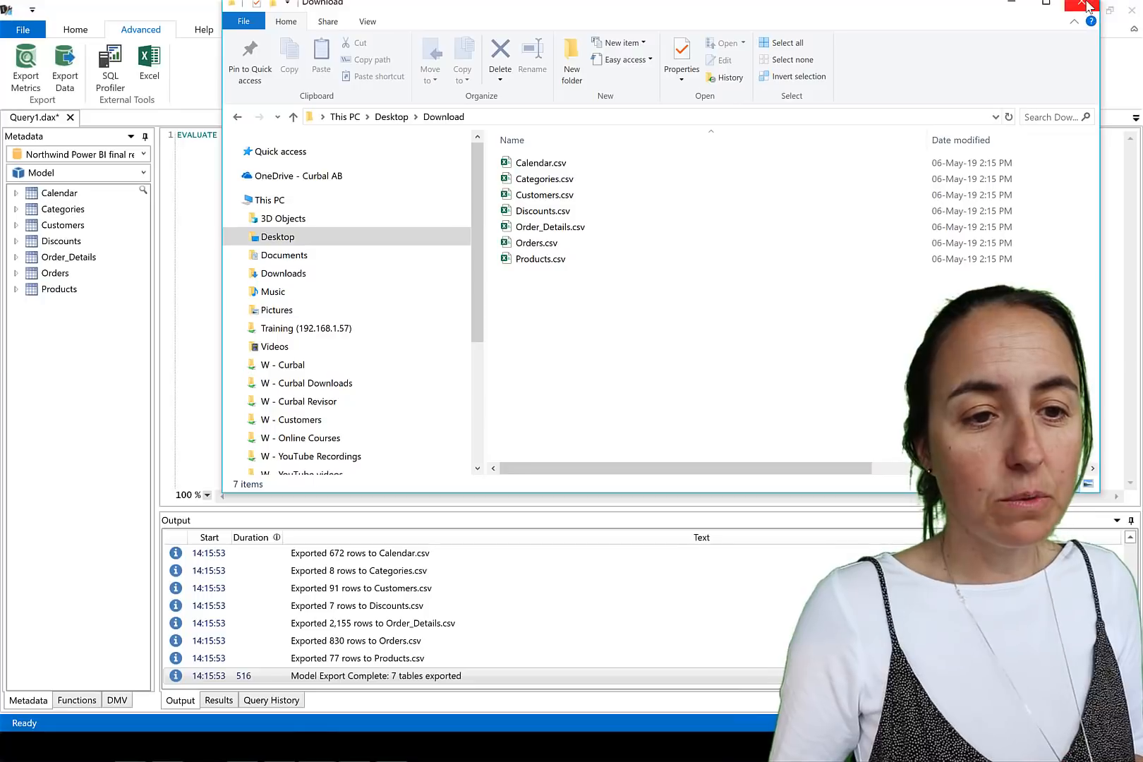
Close the Download folder and reopen Export Data choosing the SQL Server destination
left_click(1075, 5)
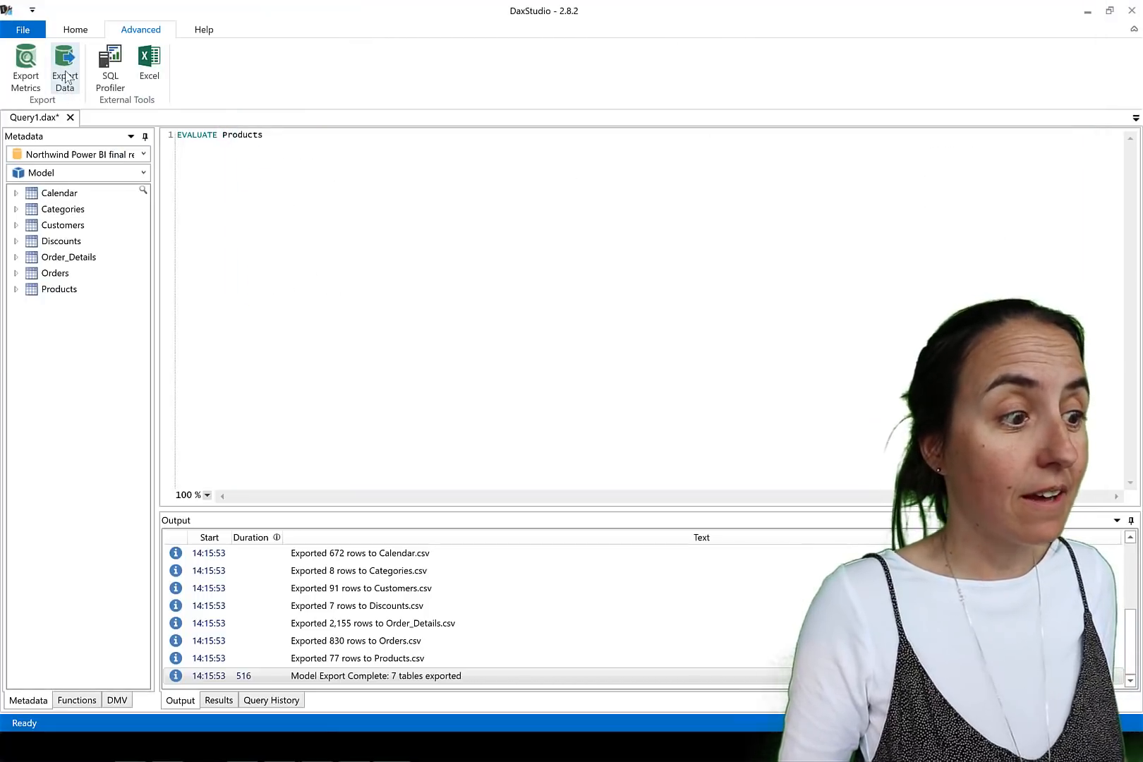
left_click(64, 57)
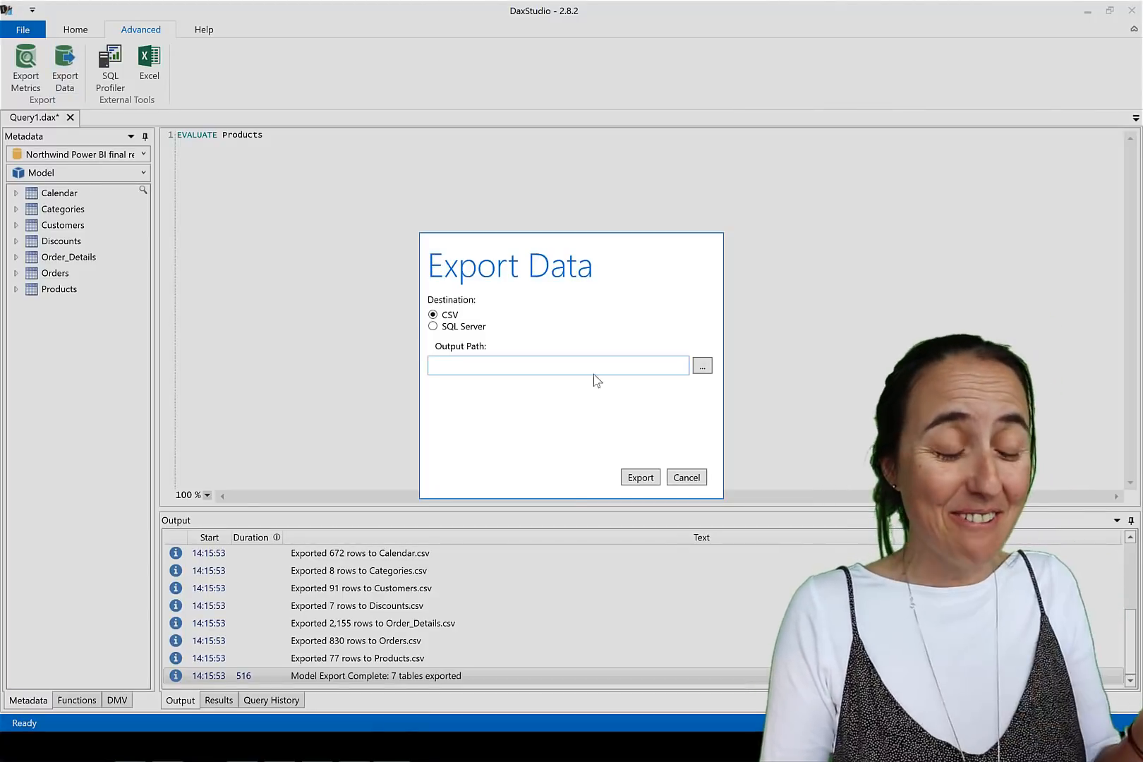
left_click(433, 327)
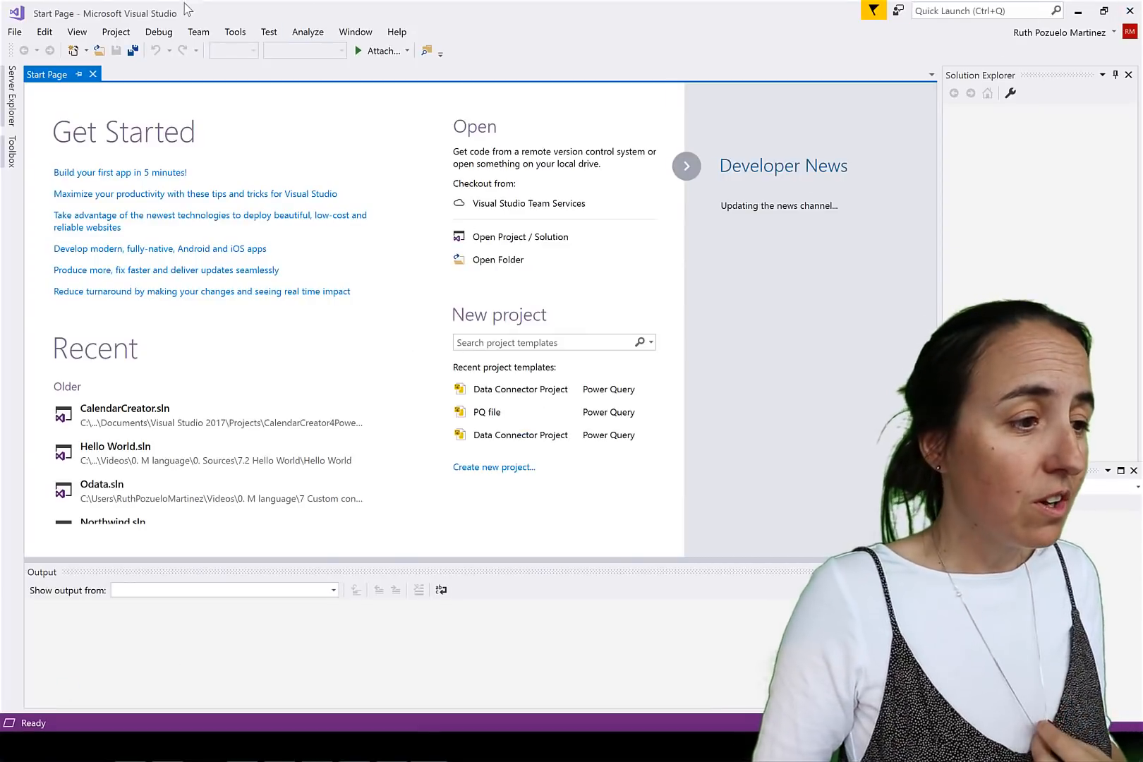
Show Server Explorer and delete the existing DAXStudio data connection
left_click(78, 32)
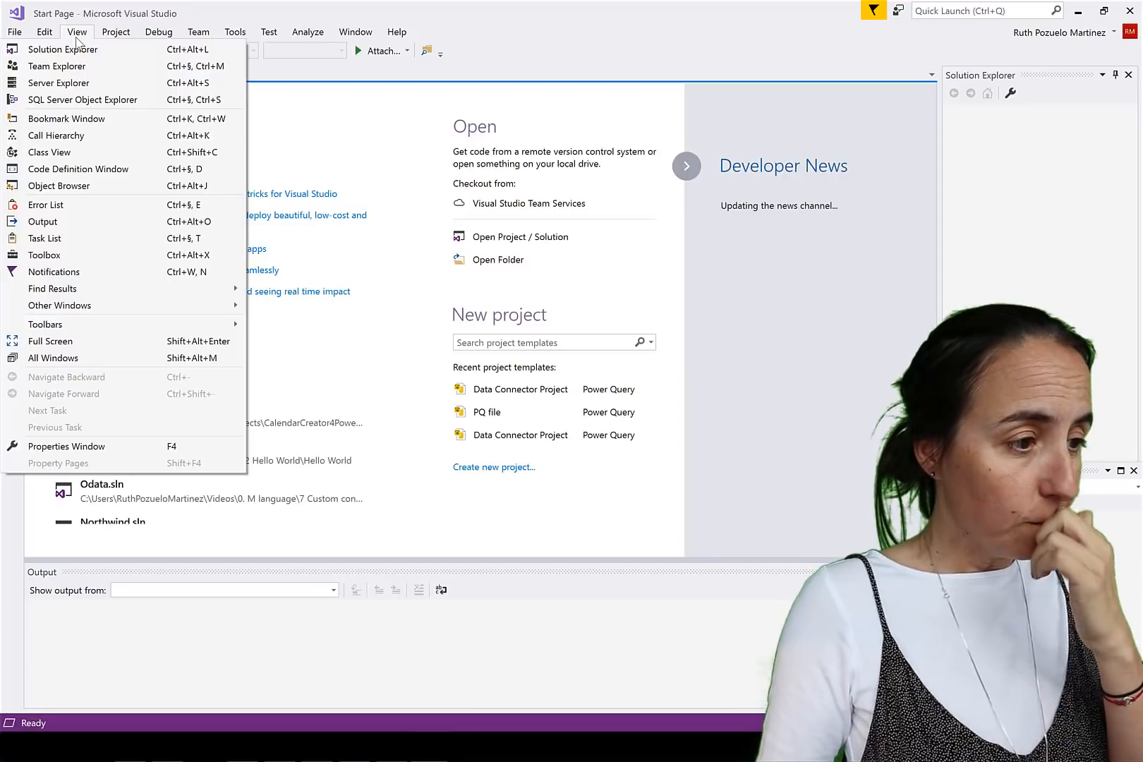
left_click(57, 85)
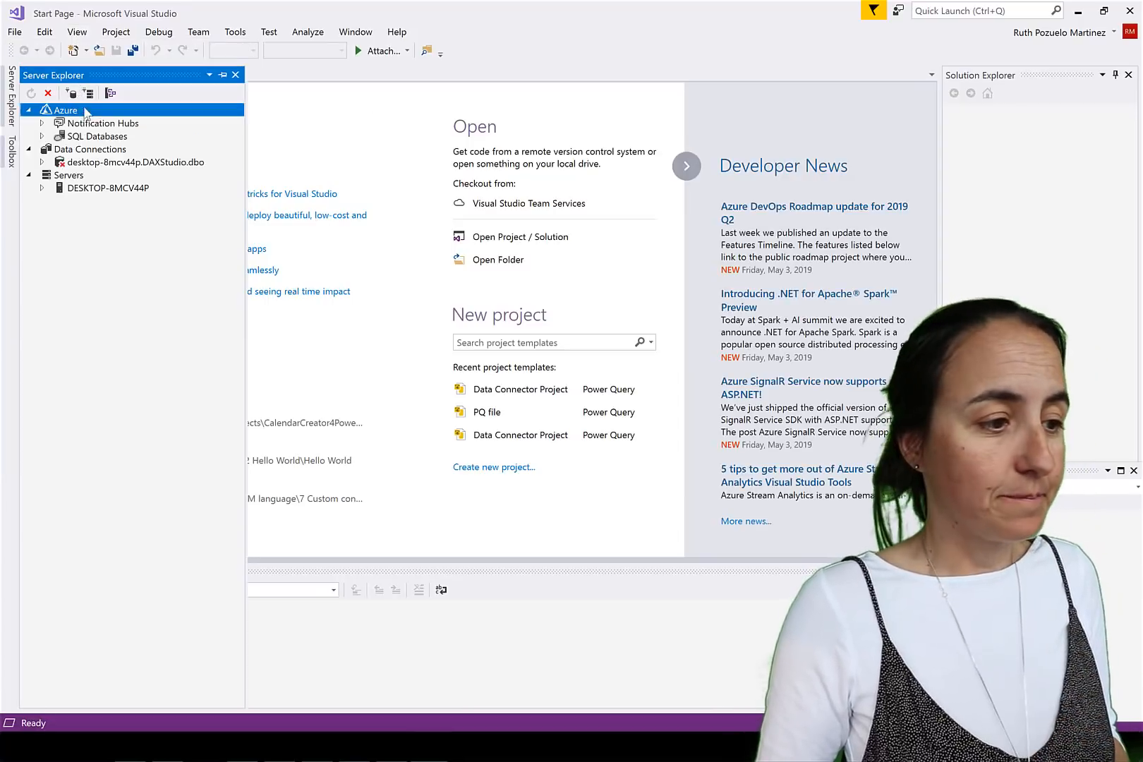
right_click(89, 208)
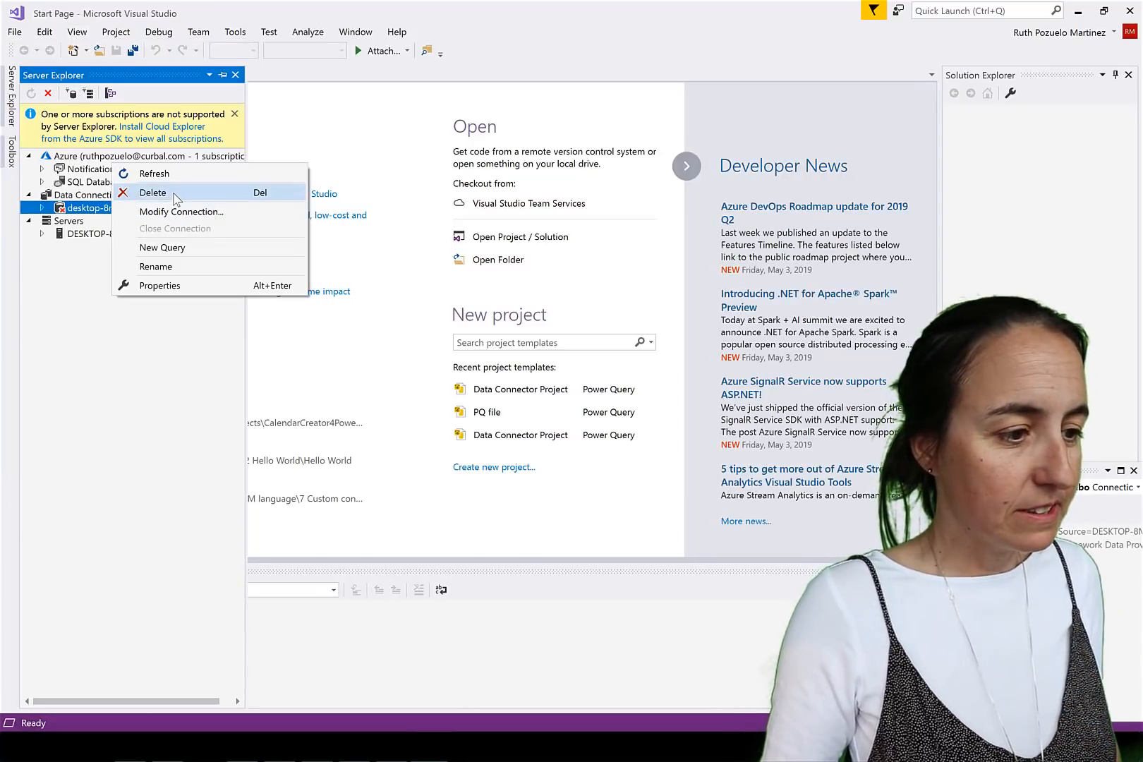
left_click(153, 194)
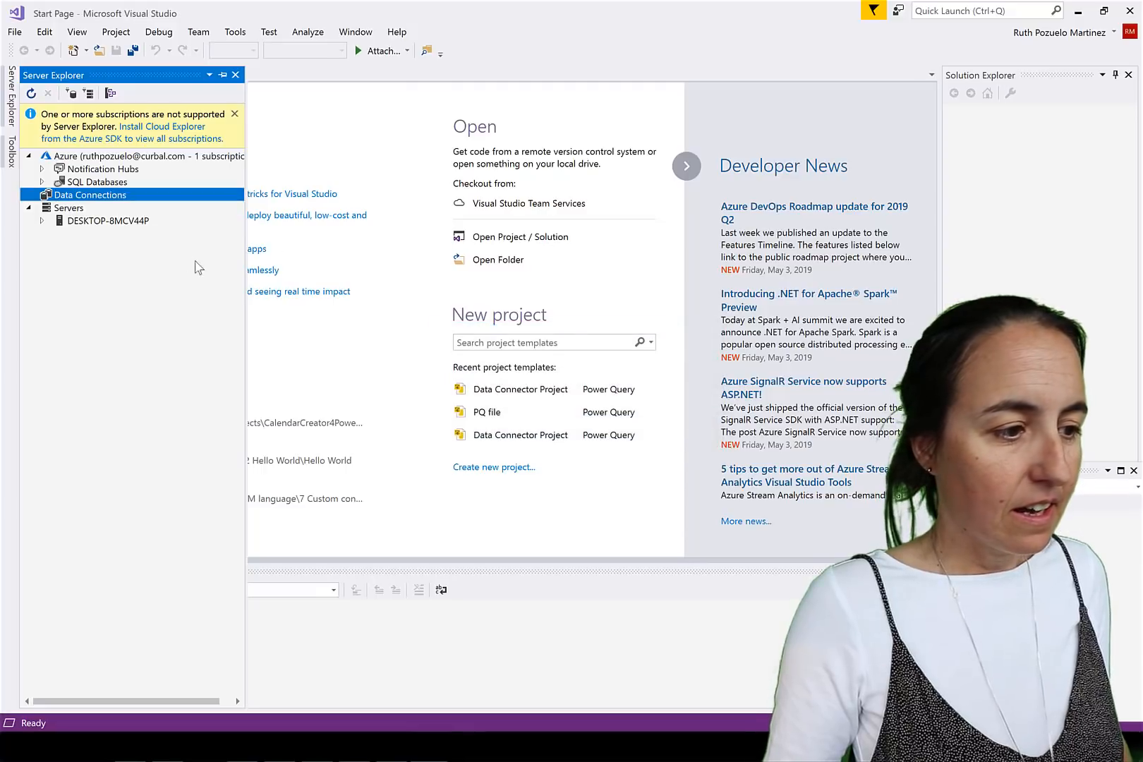
Add a new SQL Server data connection, entering server name DESKTOP-8MCV44P
right_click(89, 195)
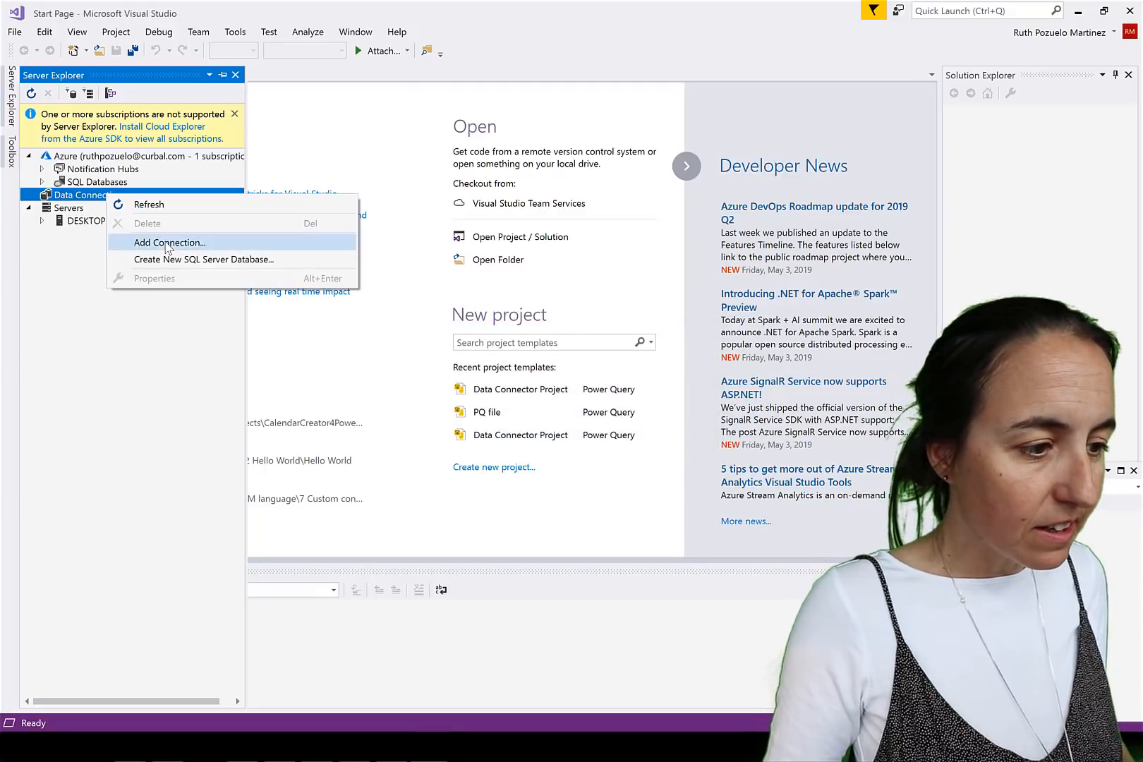
left_click(169, 243)
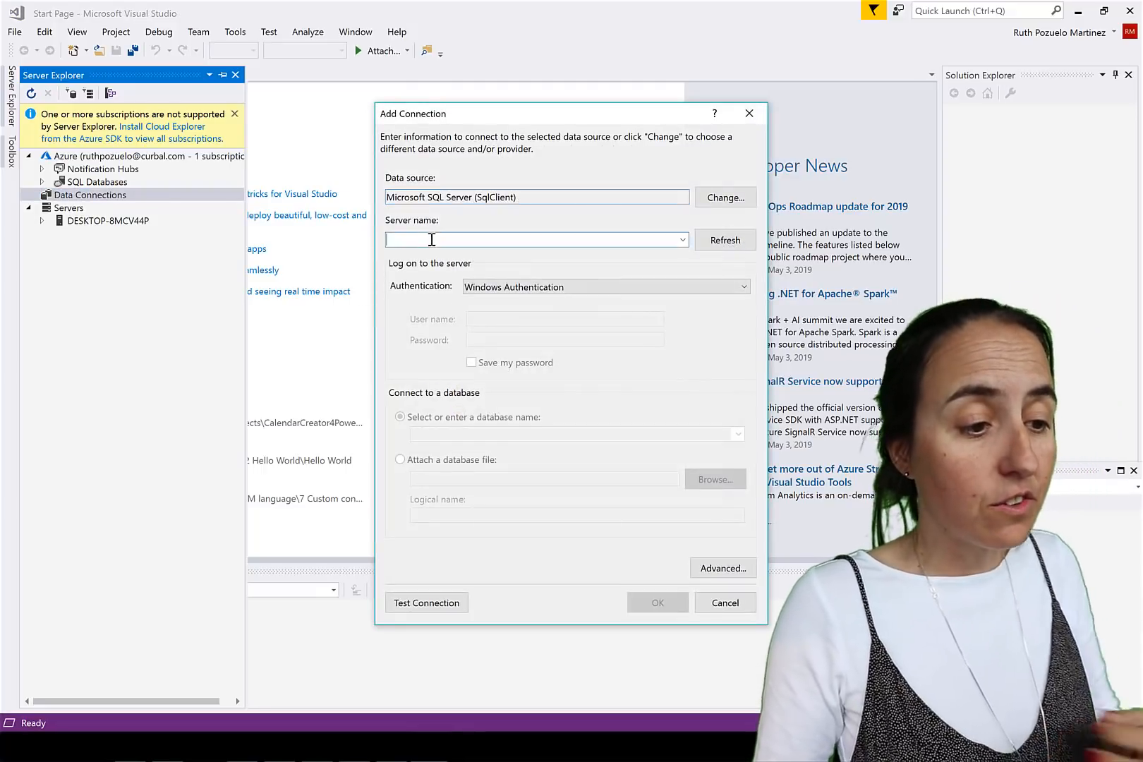
type("DESKTOP-8MCV44P")
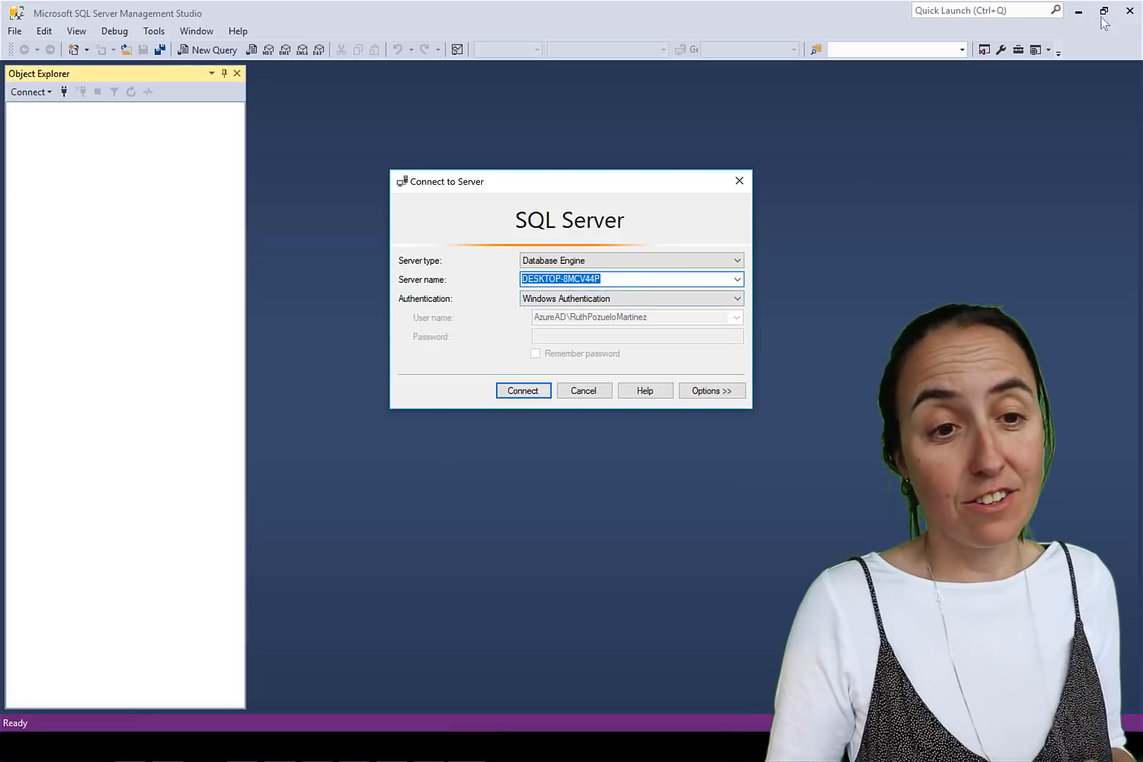
mouse_move(584, 395)
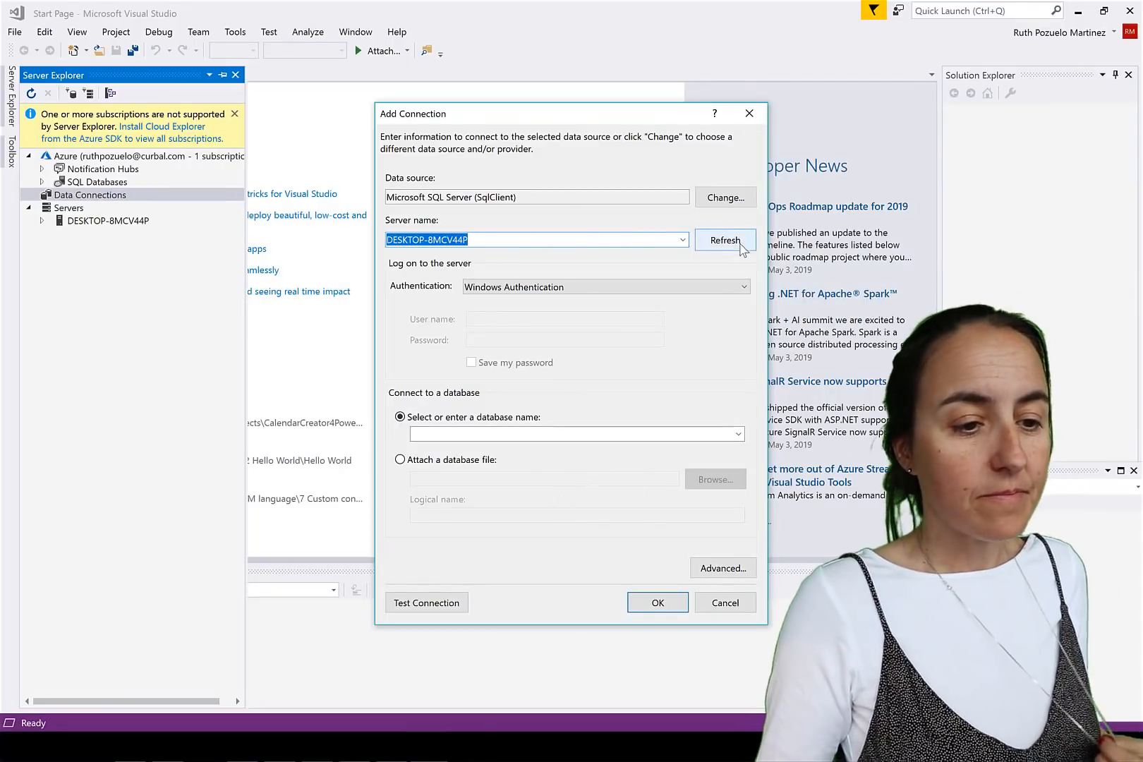
Refresh the server connection and select the DAXStudio database from its database list
left_click(571, 434)
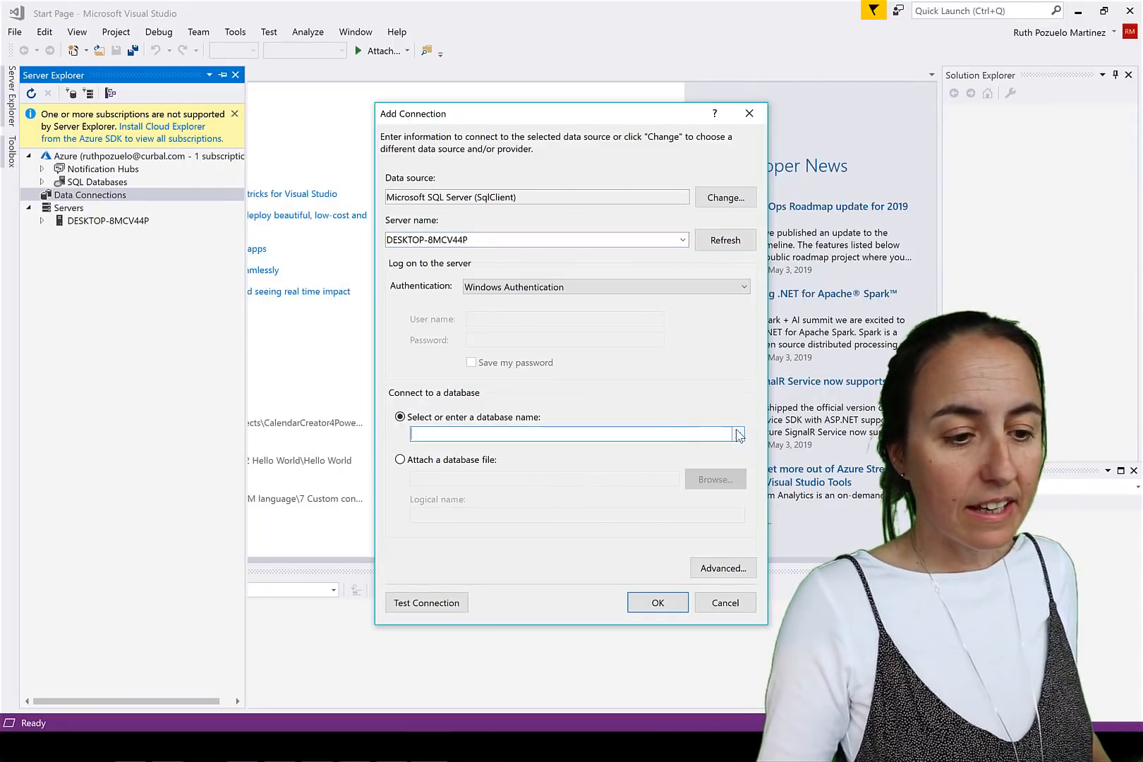
left_click(738, 435)
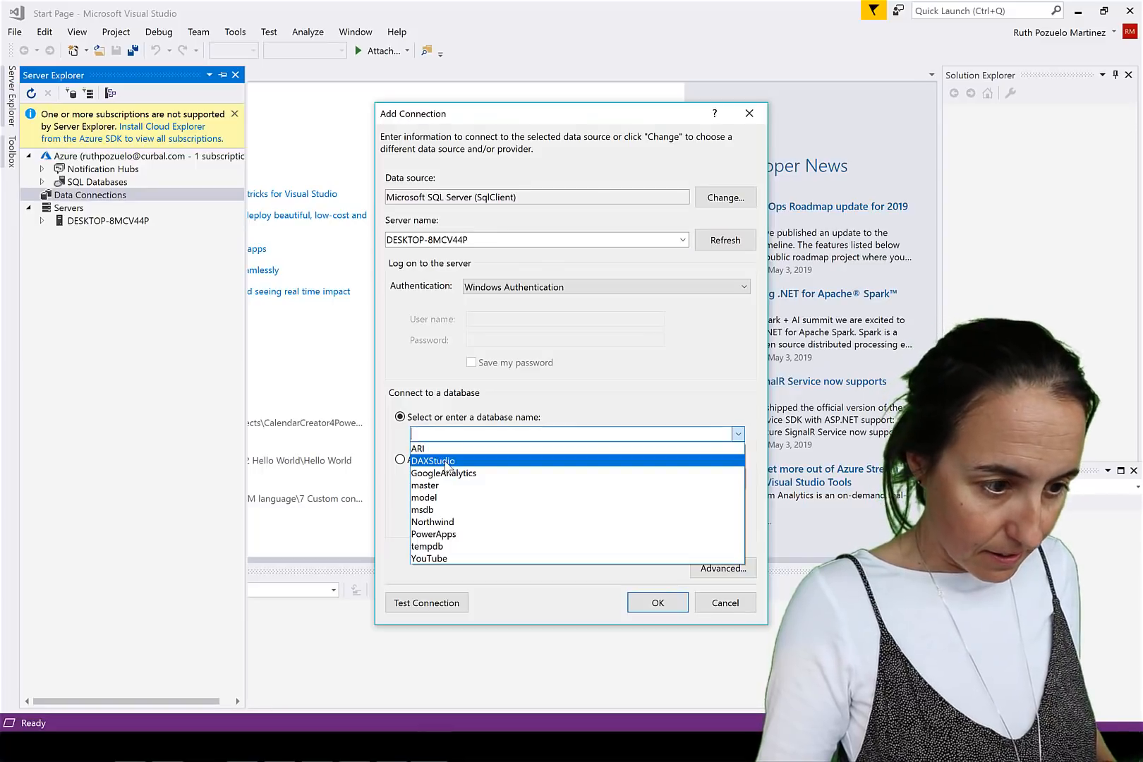
left_click(725, 603)
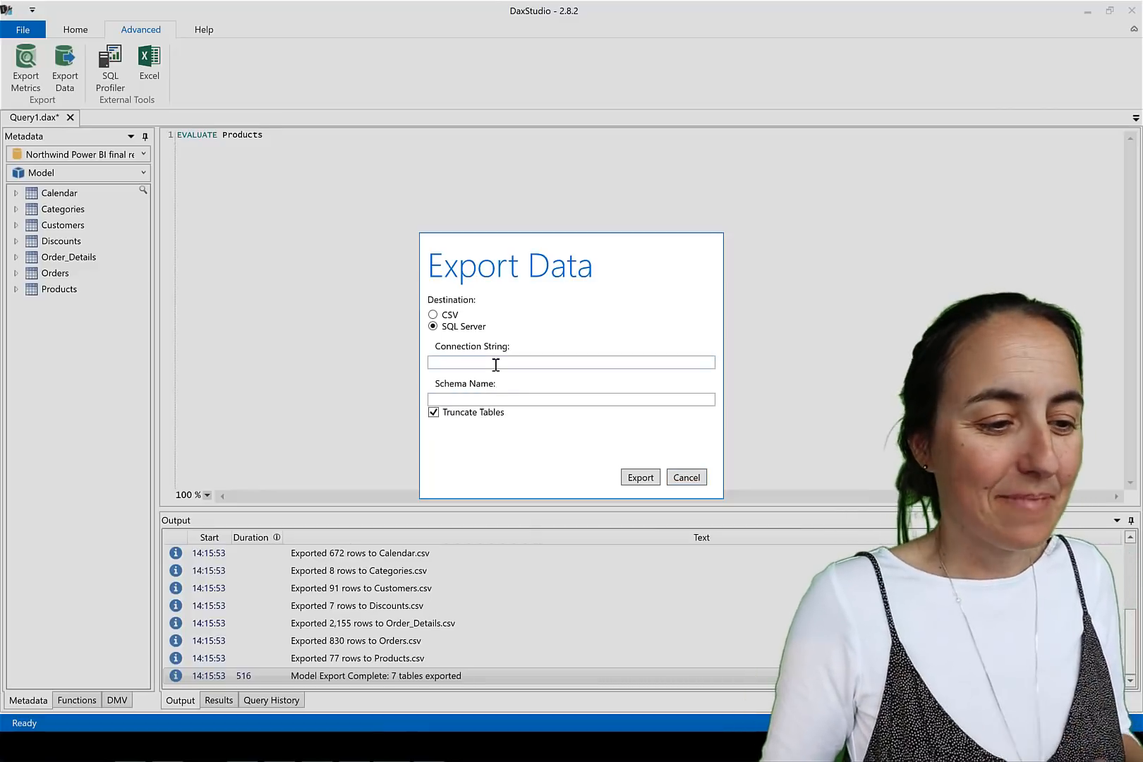
Export to SQL Server with connection string for DAXStudio on DESKTOP-8MCV44P, schema dbo, truncating tables
type("DESKTOP-8MCV44P;Initial Catalog=DAXStudio;Integrated Security=True")
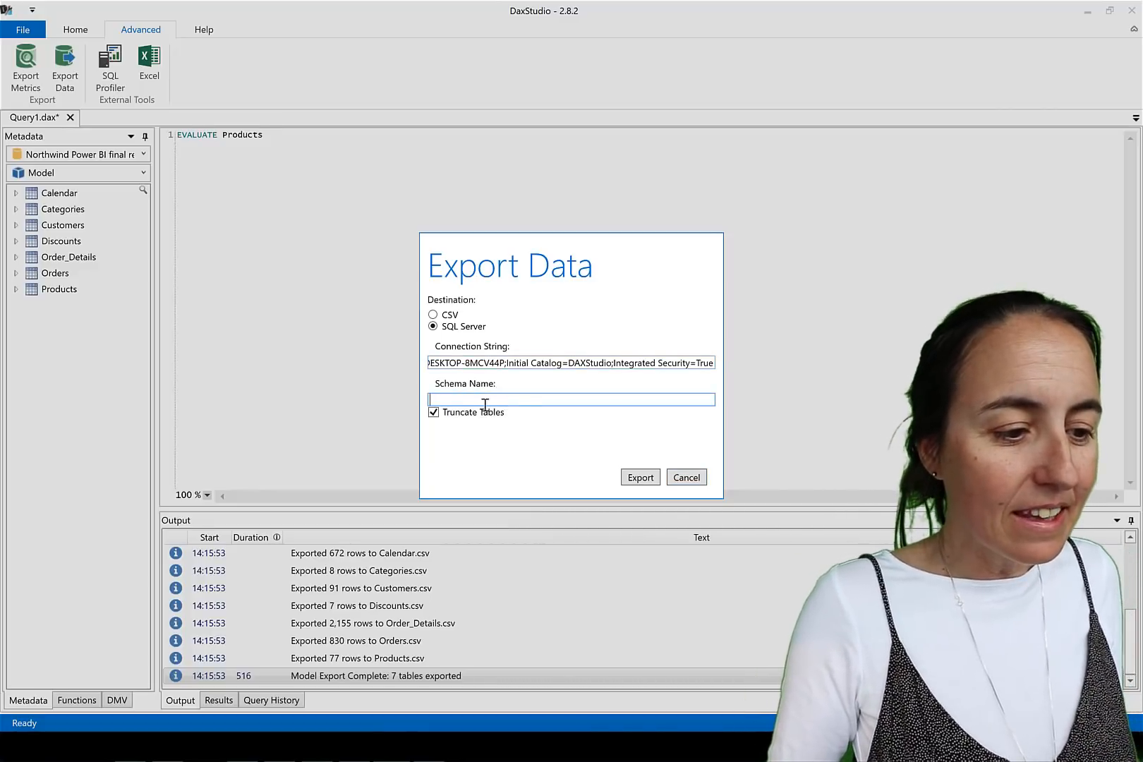
mouse_move(519, 403)
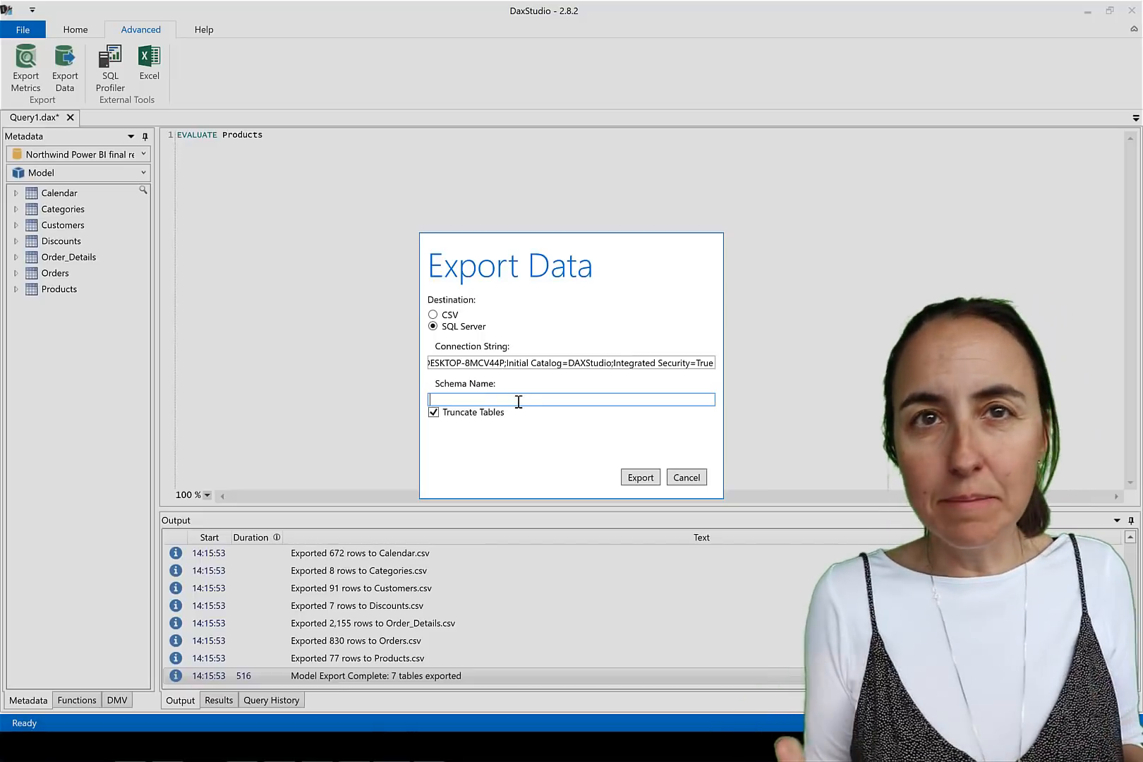
type("DBO")
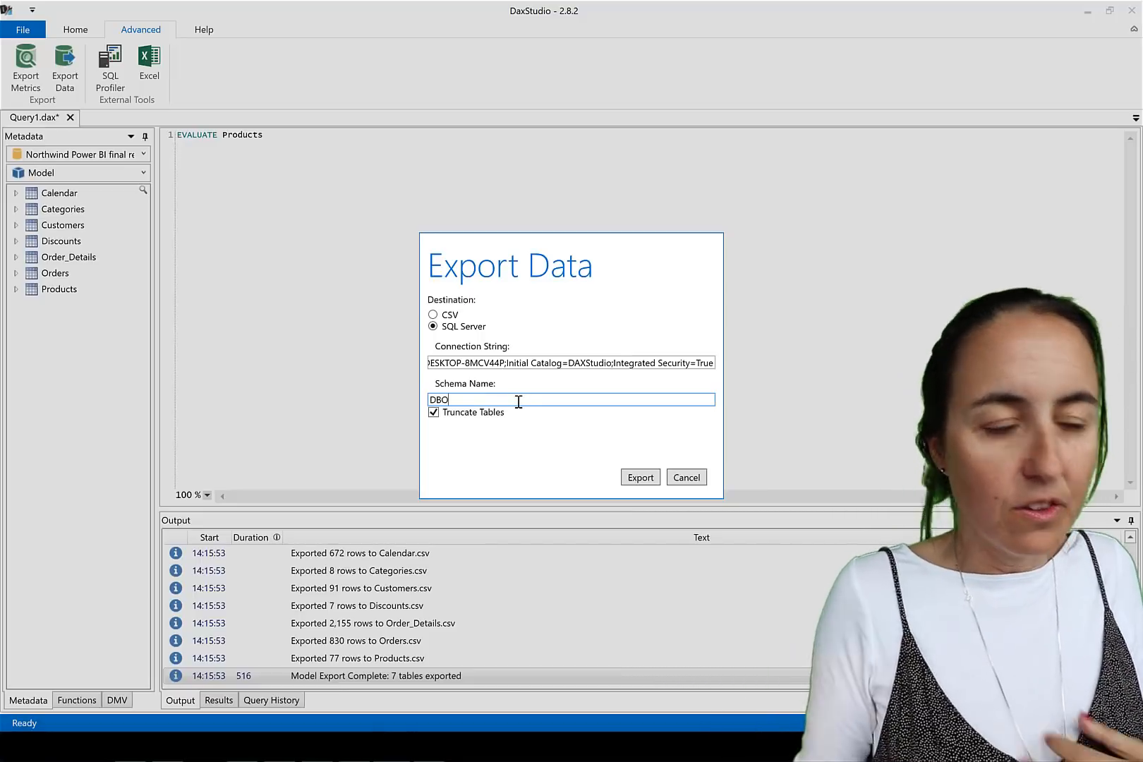
key("Backspace")
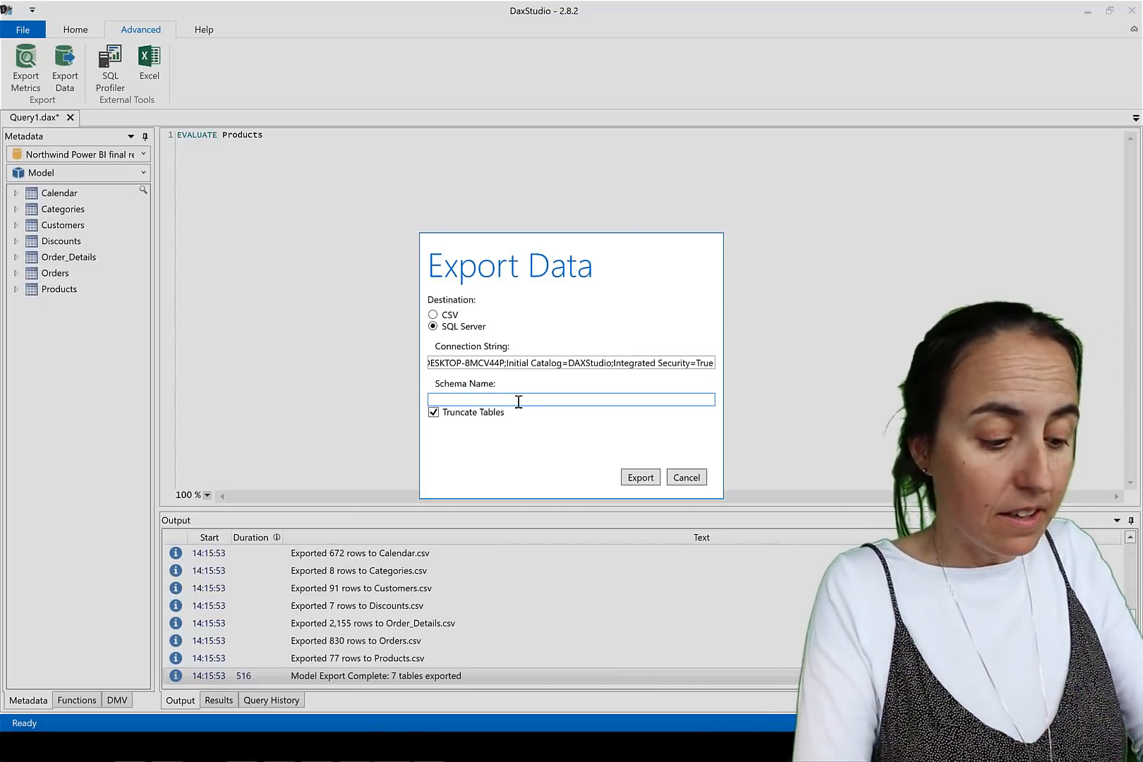
type("dbo")
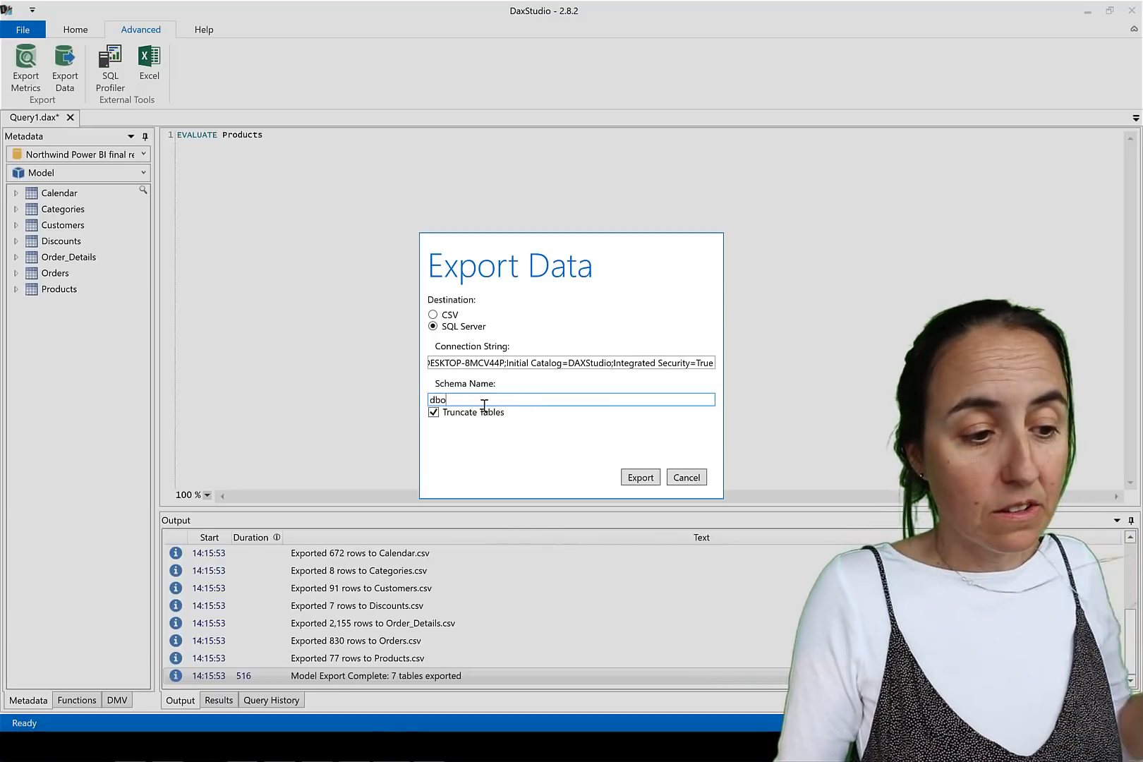
left_click(641, 478)
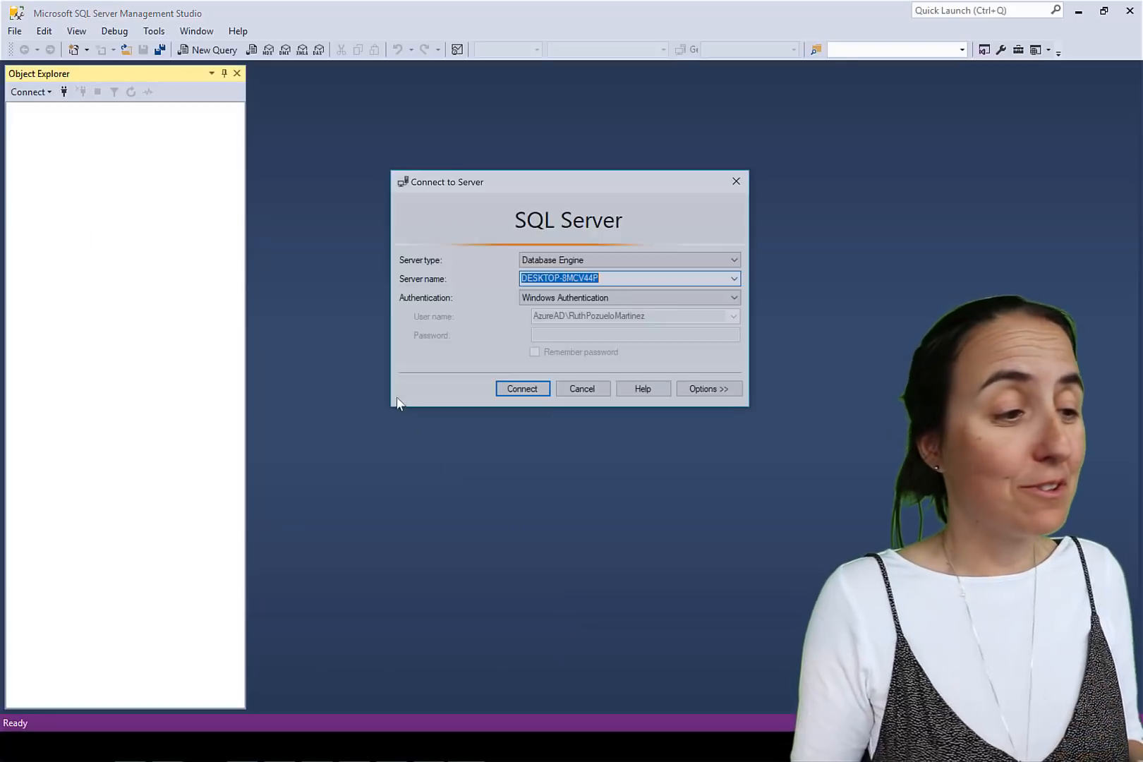
Connect to DESKTOP-8MCV44P and expand DAXStudio's Tables to the seven dbo tables, selecting dbo.Categories
left_click(522, 388)
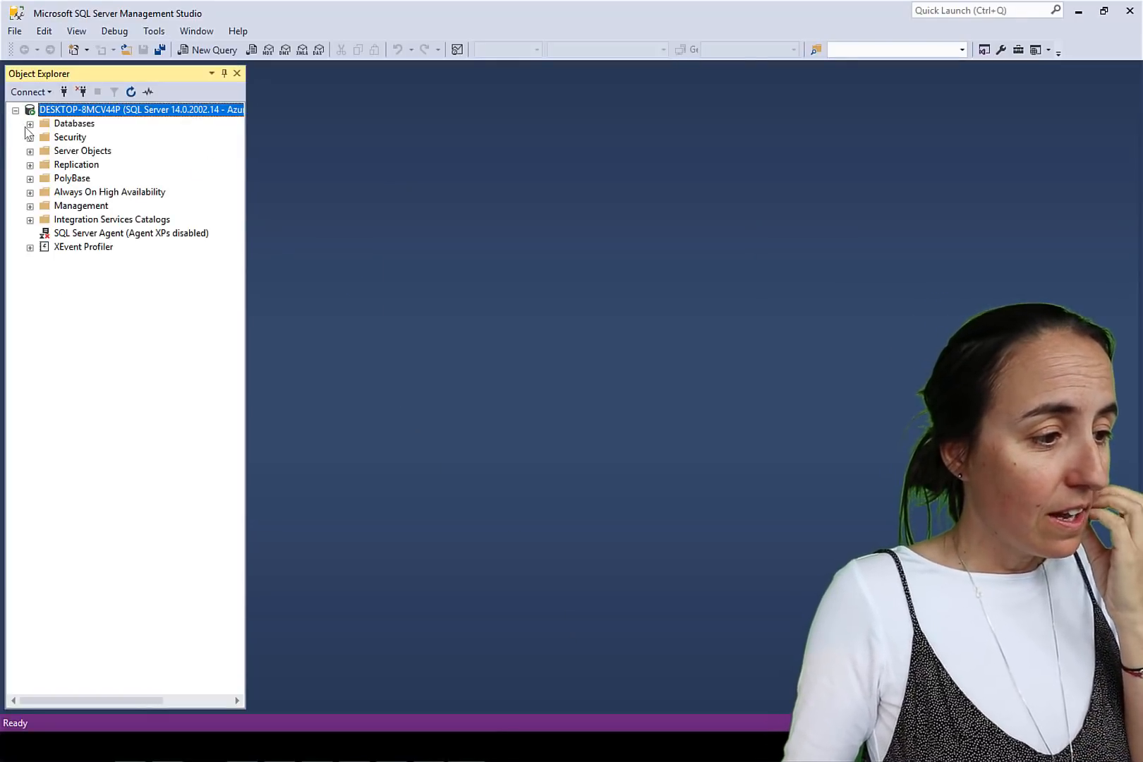
left_click(28, 122)
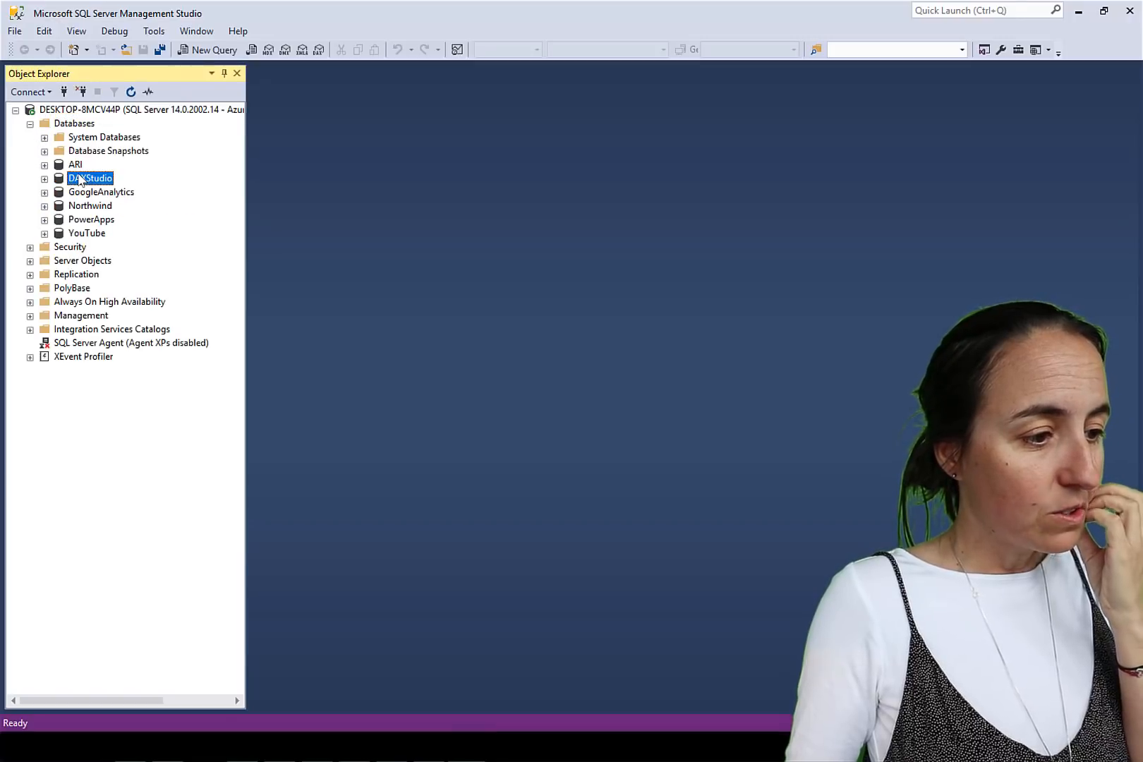
left_click(45, 178)
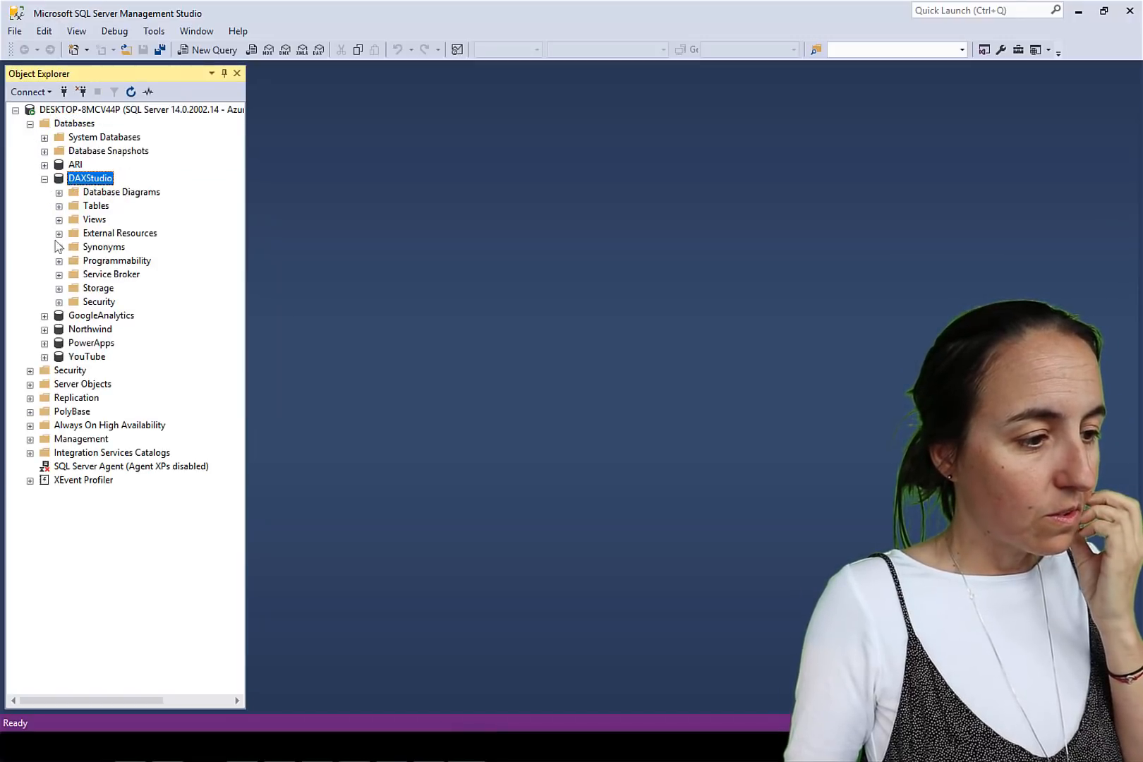
left_click(59, 206)
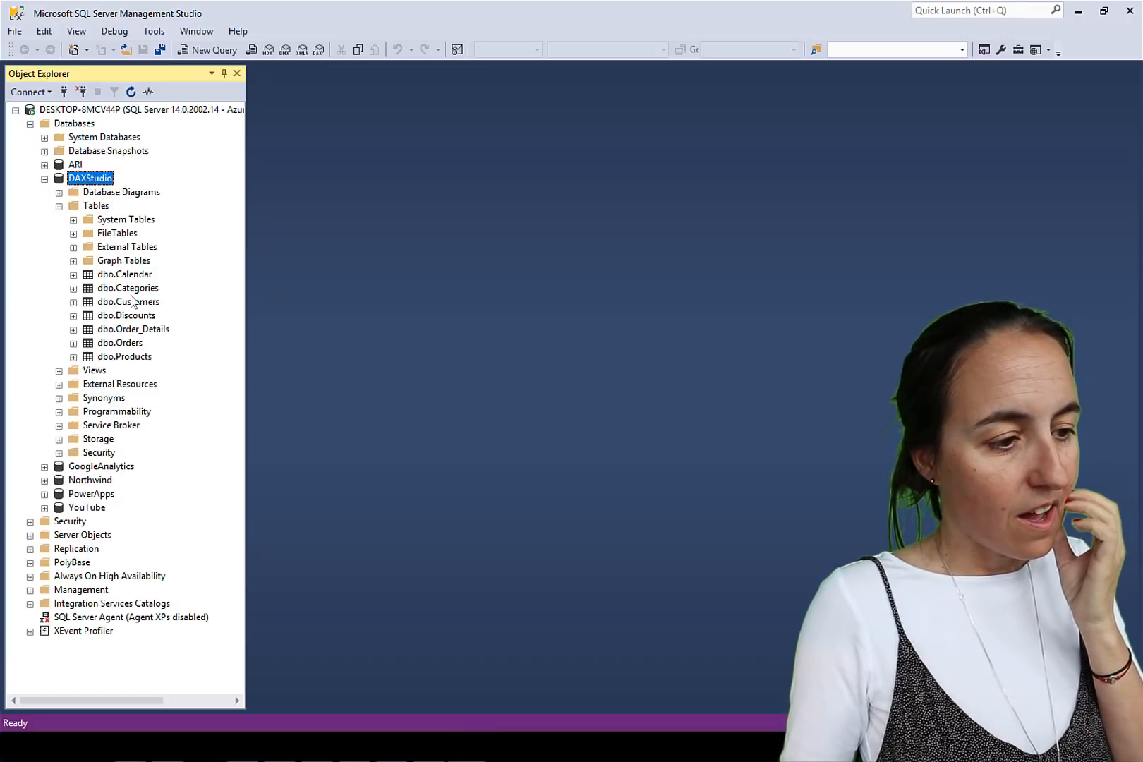
left_click(127, 288)
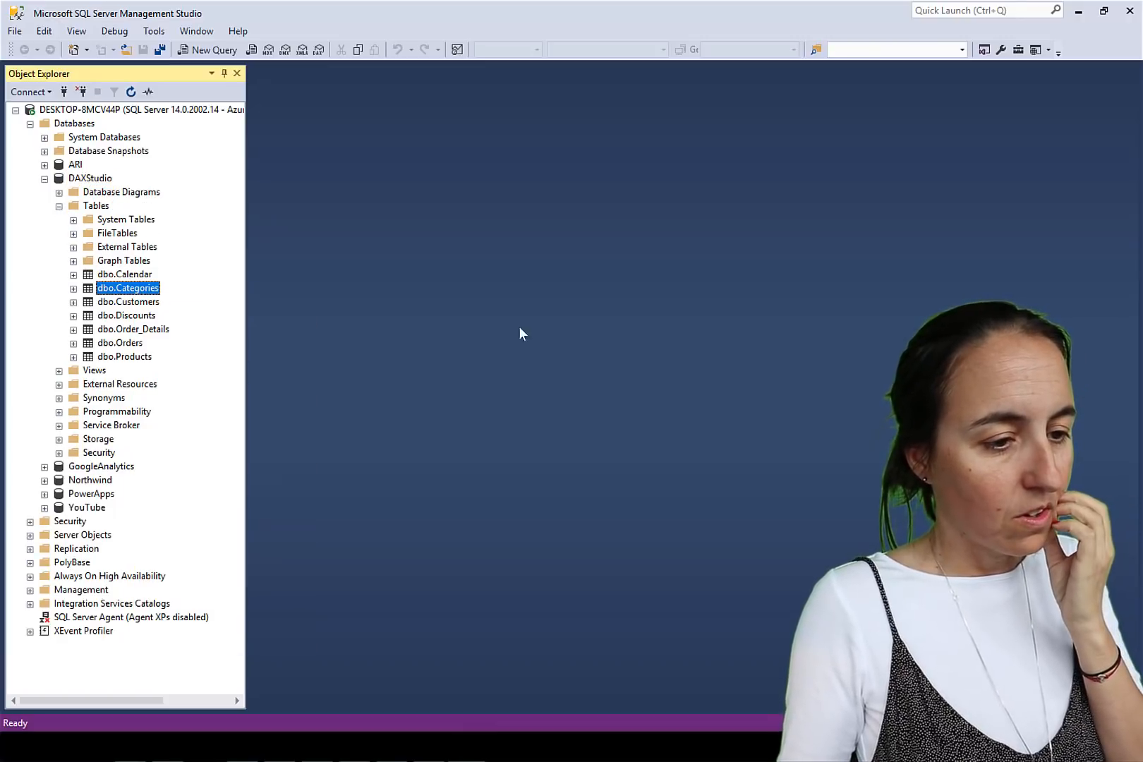